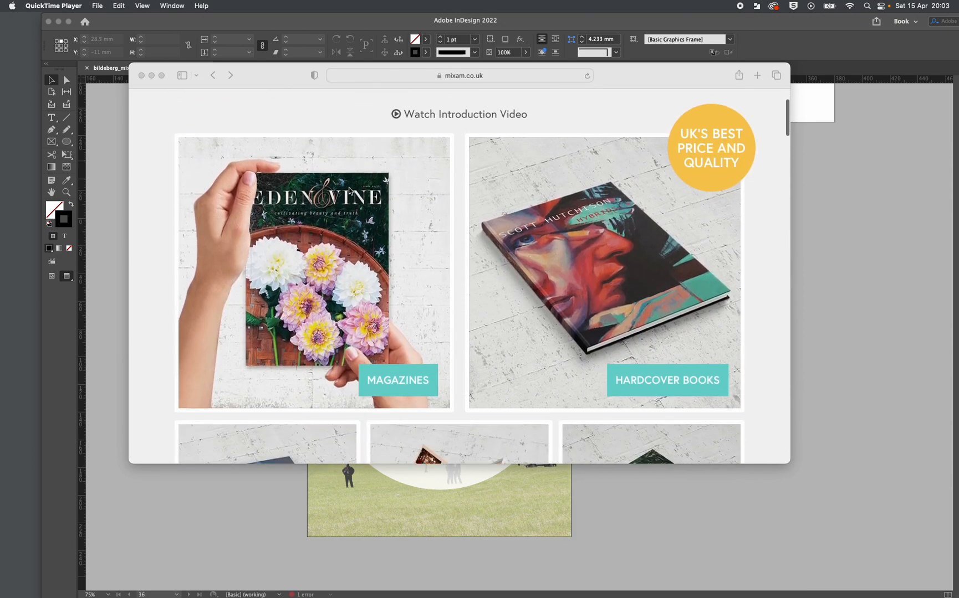
Scroll to the Booklets quote form and enter a quantity of 50 copies
{"action": "scroll", "scroll_direction": "down", "scroll_amount": 3}
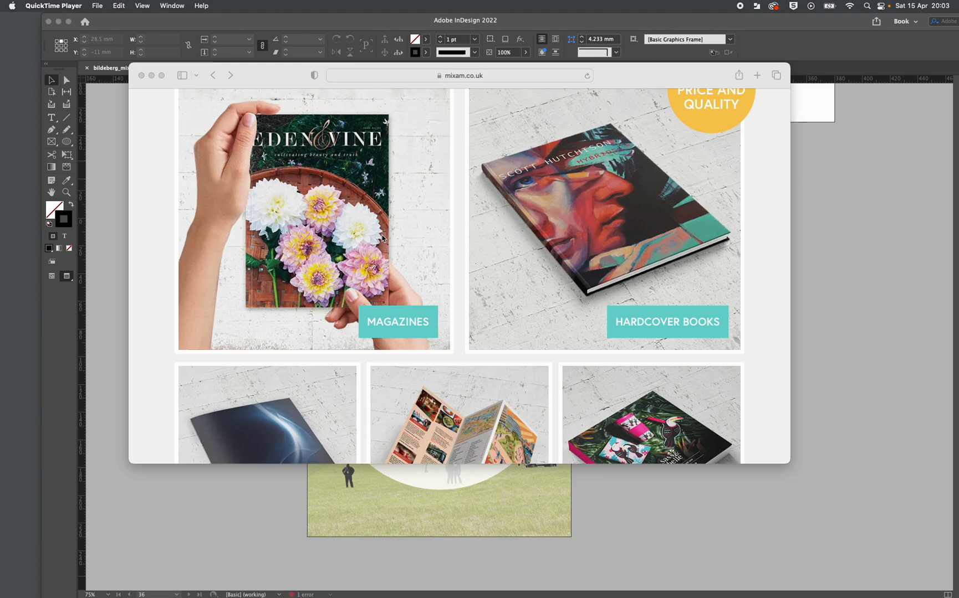
{"action": "scroll", "scroll_direction": "down", "scroll_amount": 3}
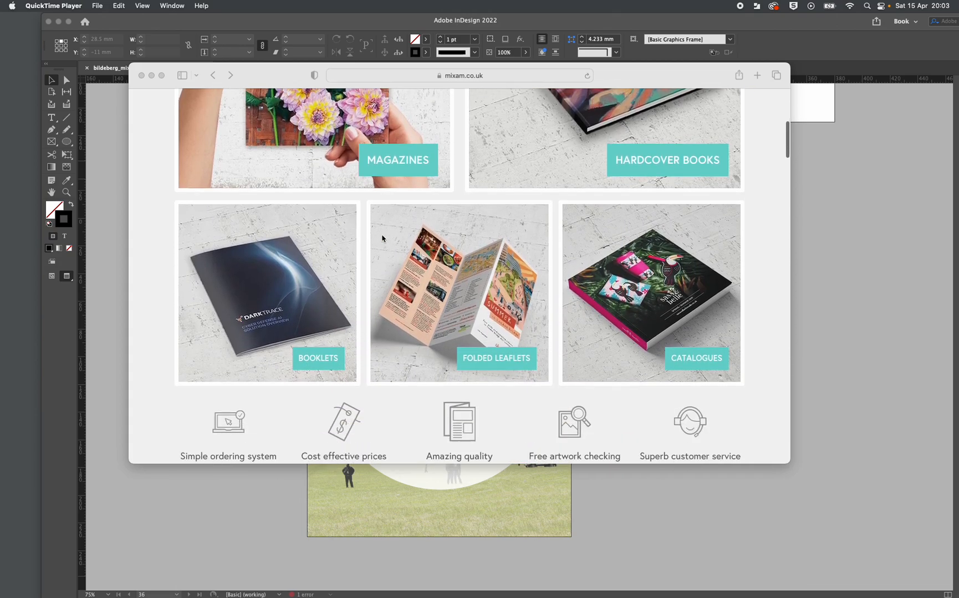
{"action": "scroll", "scroll_direction": "down", "scroll_amount": 3}
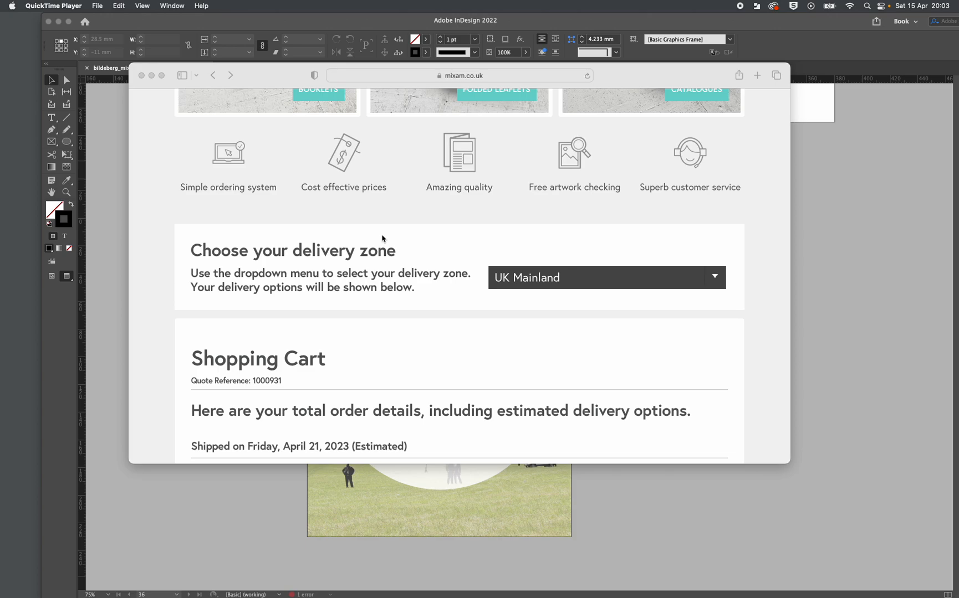
{"action": "scroll", "scroll_direction": "down", "scroll_amount": 3}
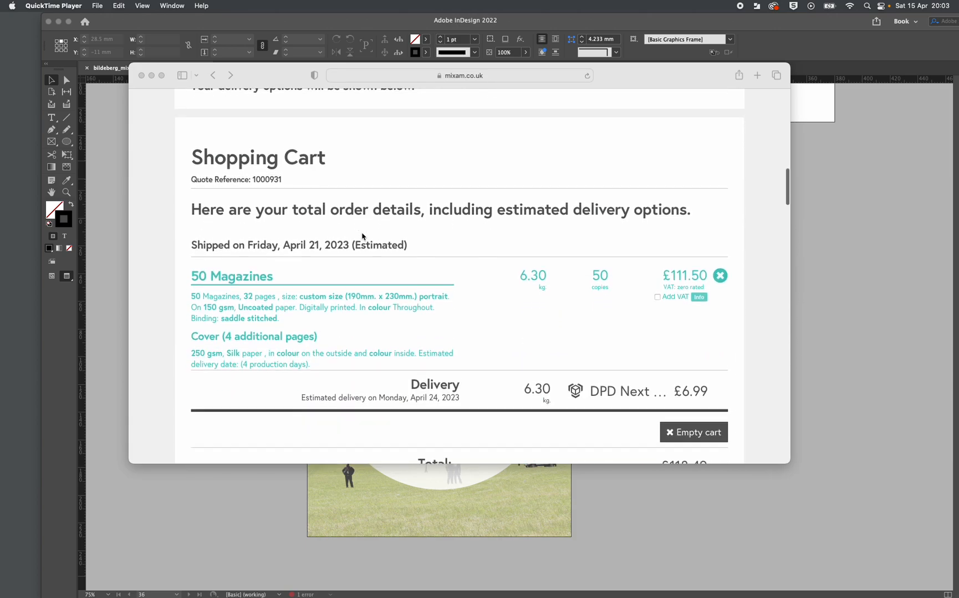
{"action": "scroll", "scroll_direction": "down", "scroll_amount": 3}
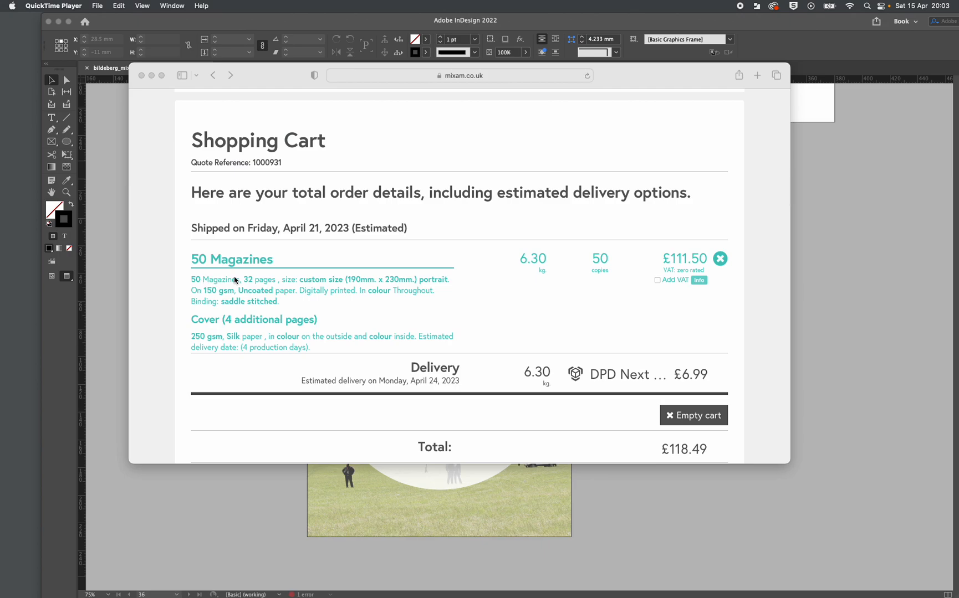
{"action": "mouse_move", "coordinate": [283, 279]}
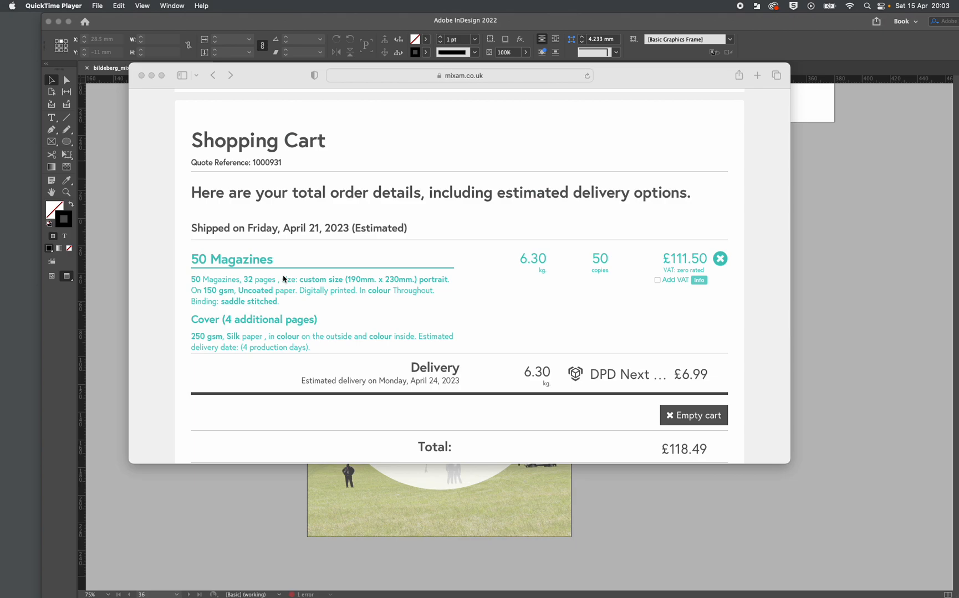
{"action": "mouse_move", "coordinate": [301, 255]}
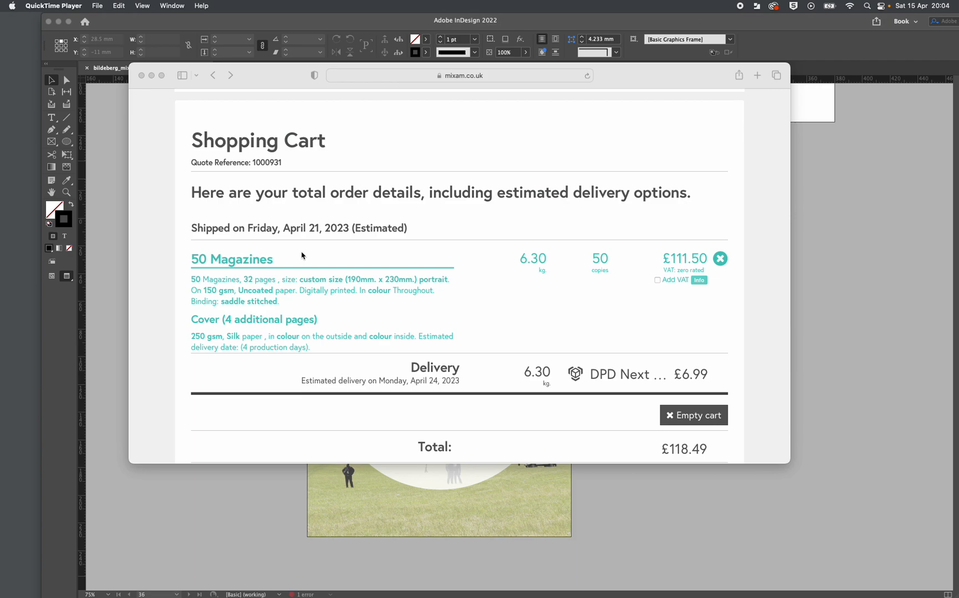
{"action": "mouse_move", "coordinate": [687, 448]}
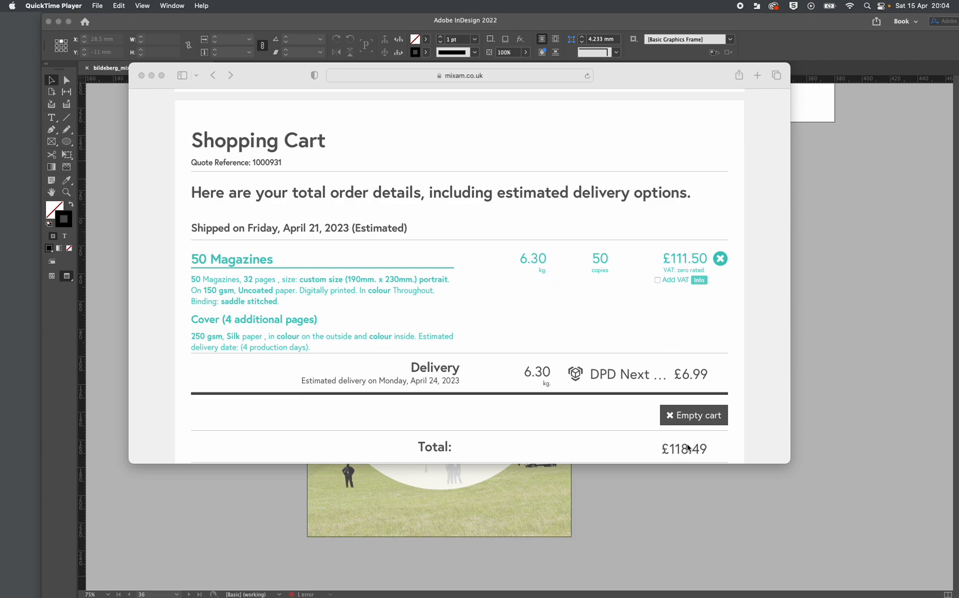
{"action": "mouse_move", "coordinate": [605, 318]}
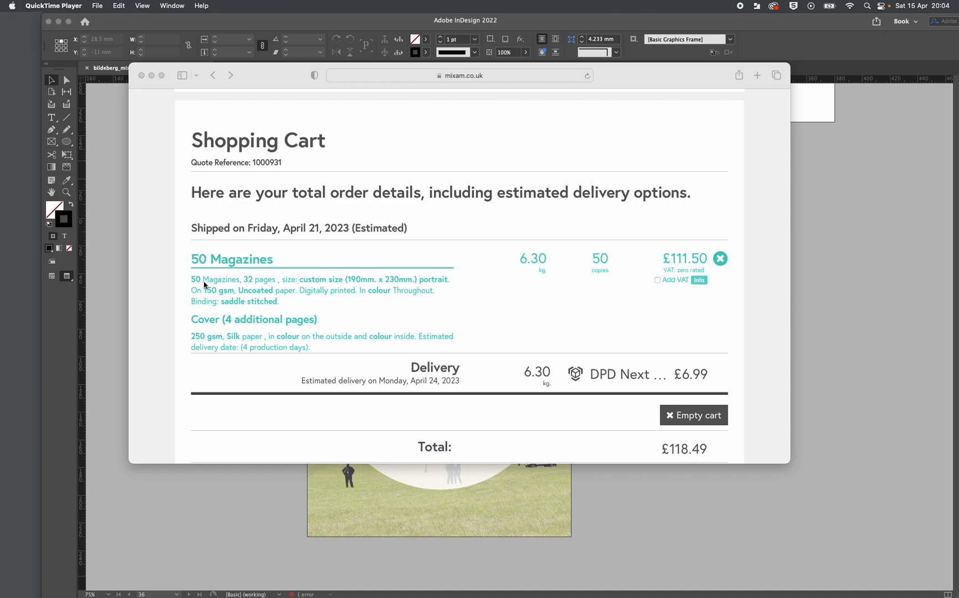
{"action": "mouse_move", "coordinate": [358, 284]}
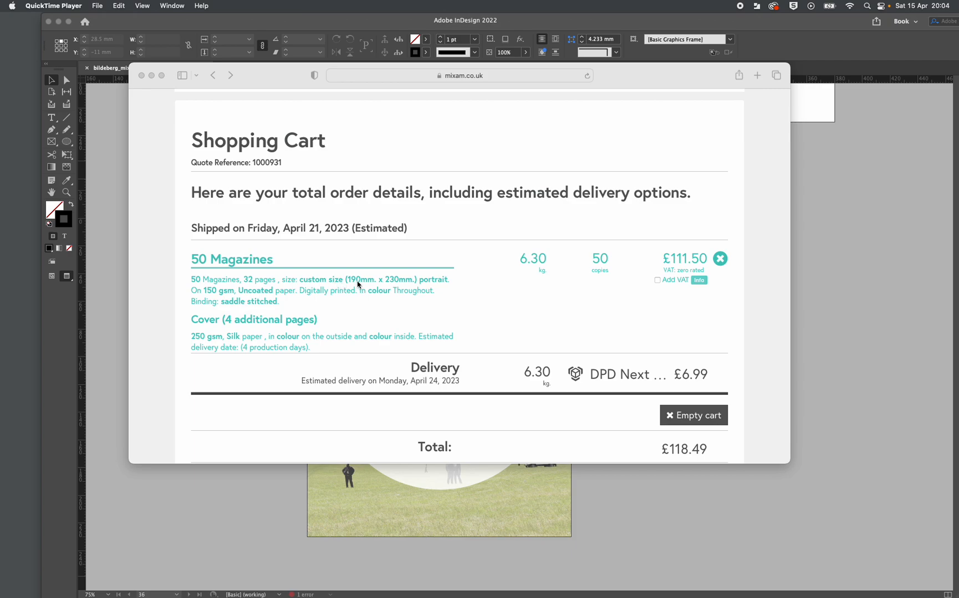
{"action": "mouse_move", "coordinate": [443, 286]}
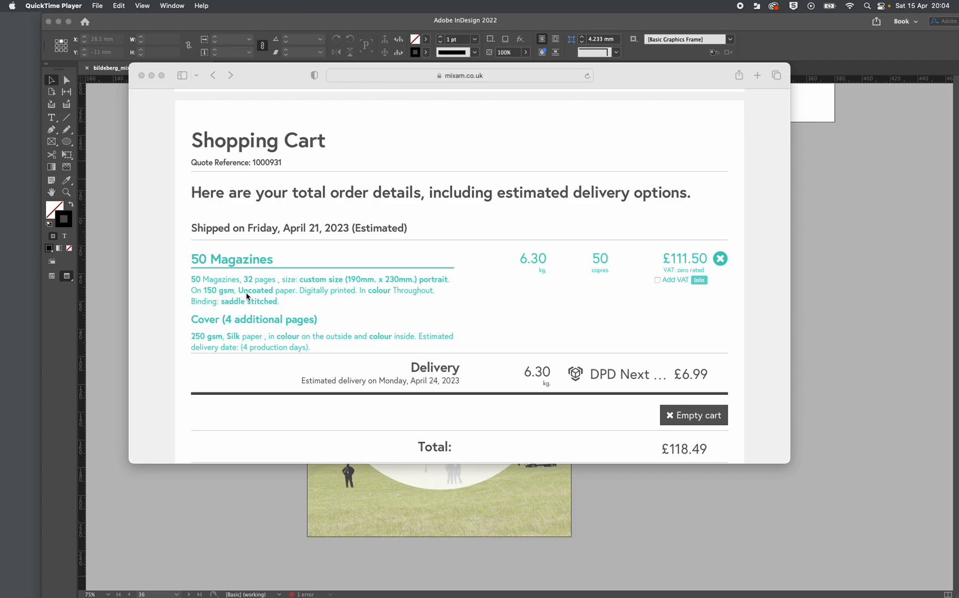
{"action": "mouse_move", "coordinate": [363, 305]}
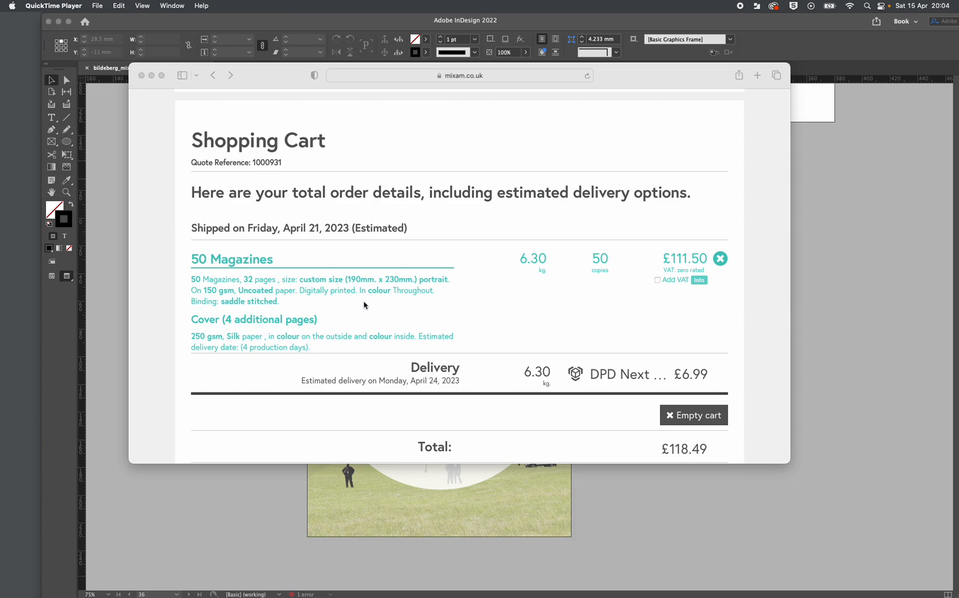
{"action": "scroll", "scroll_direction": "down", "scroll_amount": 3}
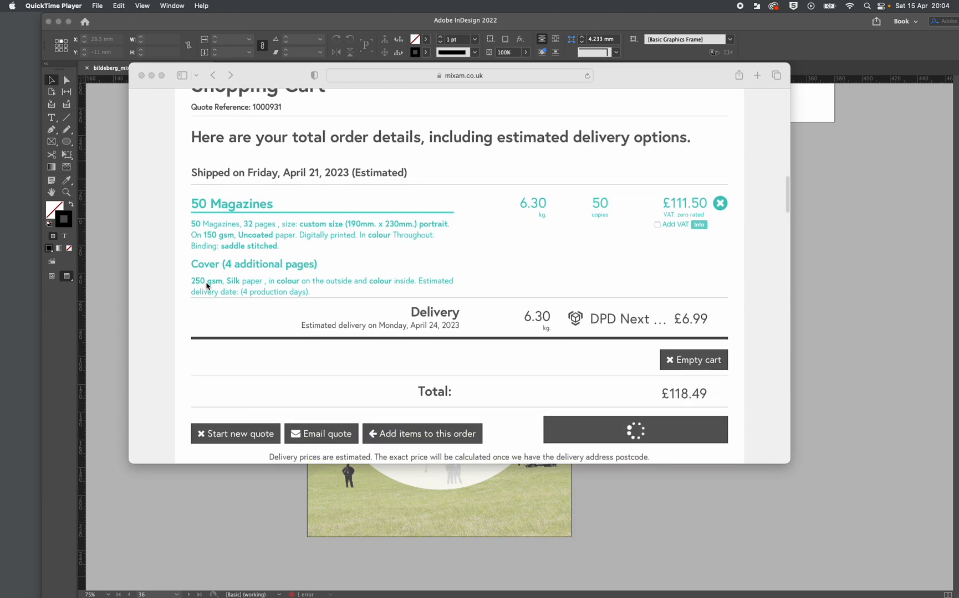
{"action": "mouse_move", "coordinate": [244, 287]}
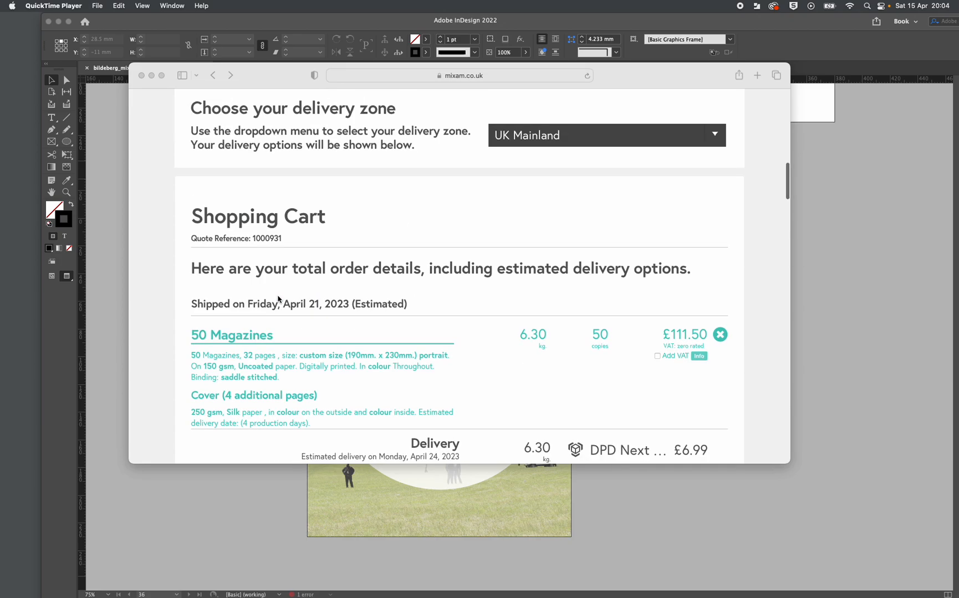
{"action": "scroll", "scroll_direction": "down", "scroll_amount": 3}
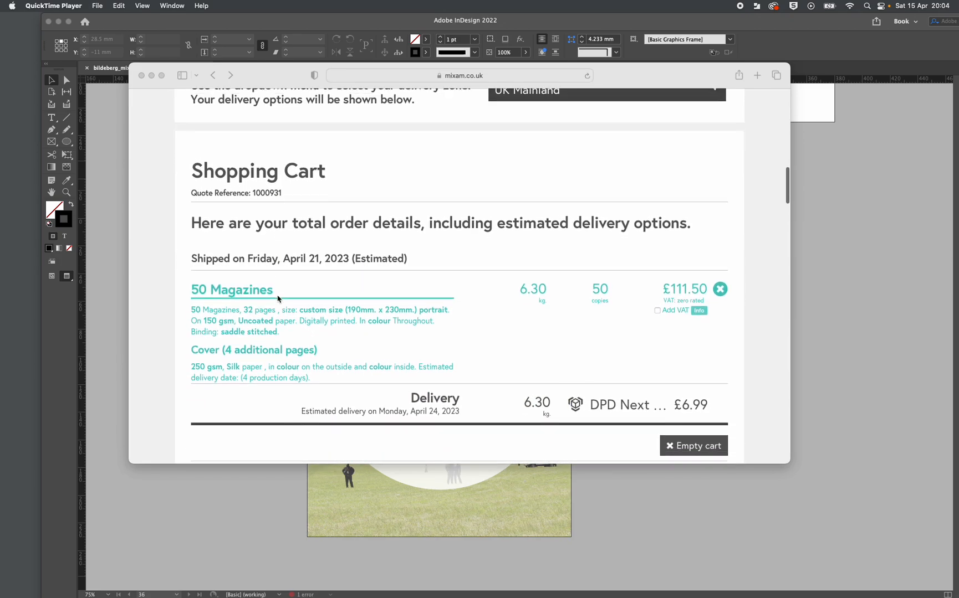
{"action": "scroll", "scroll_direction": "down", "scroll_amount": 3}
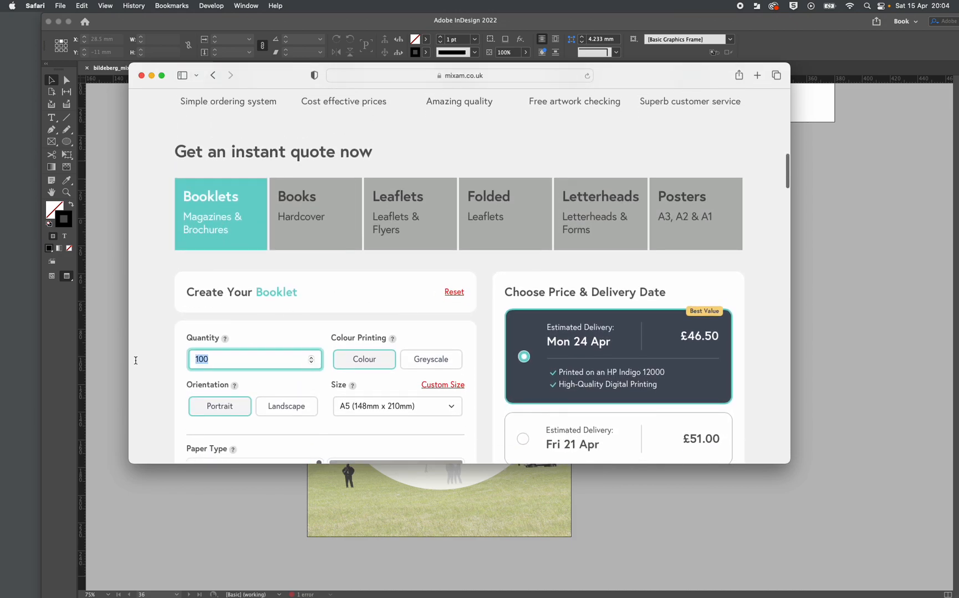
{"action": "type", "text": "50"}
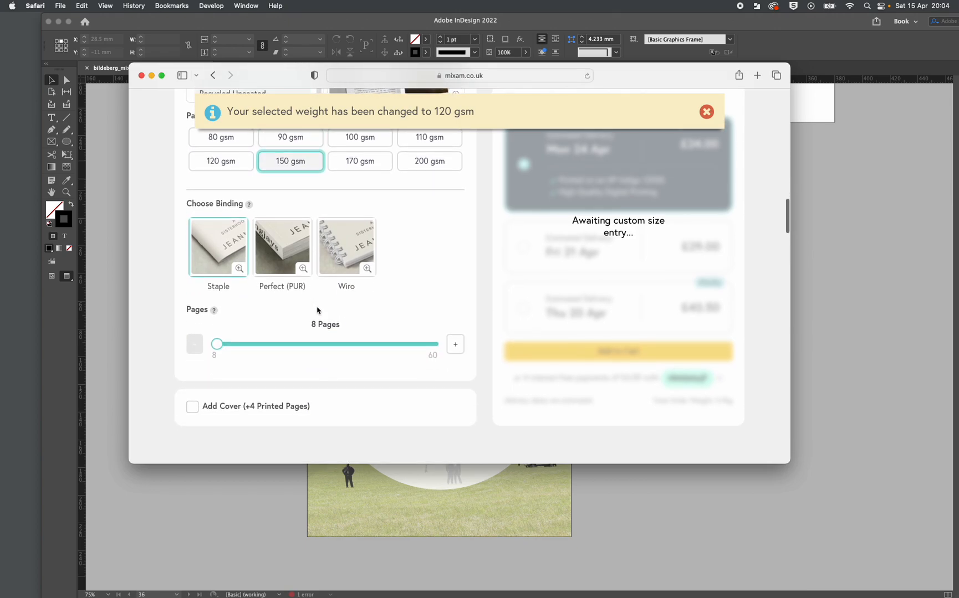
Drag the Pages slider to 32 and review the remaining paper and cover options
{"action": "left_click_drag", "start_coordinate": [217, 345], "coordinate": [317, 345]}
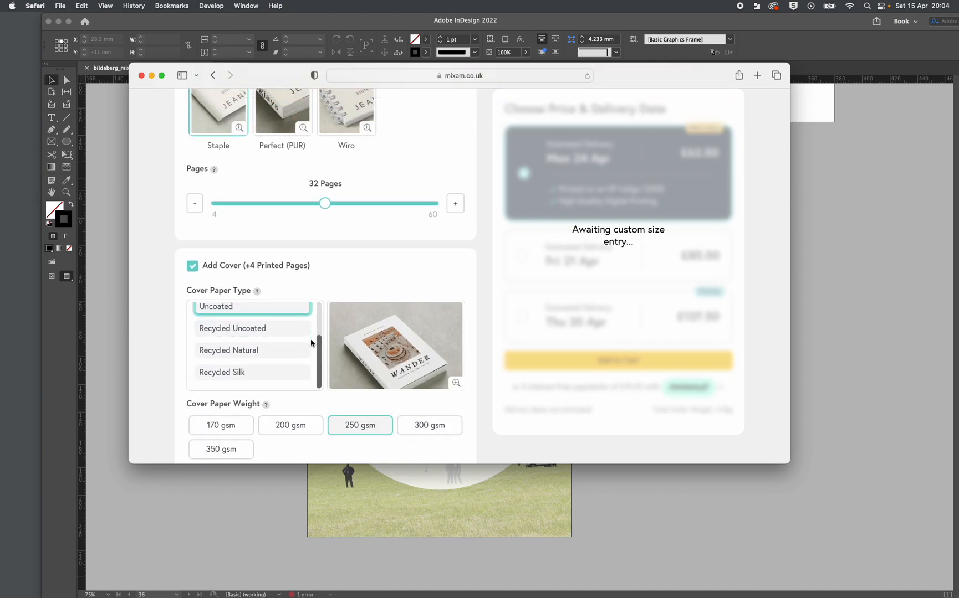
{"action": "scroll", "scroll_direction": "down", "scroll_amount": 3}
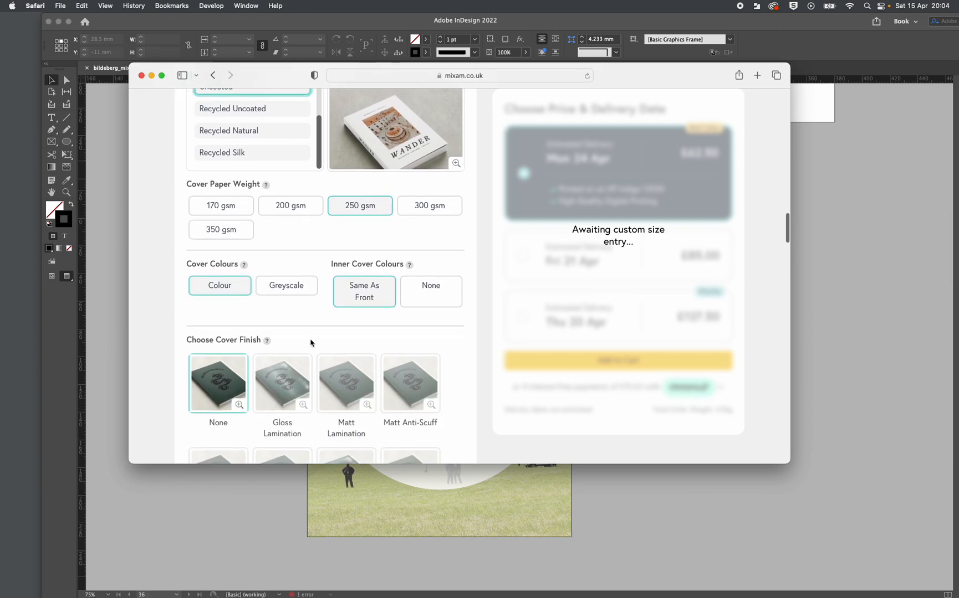
{"action": "scroll", "scroll_direction": "down", "scroll_amount": 3}
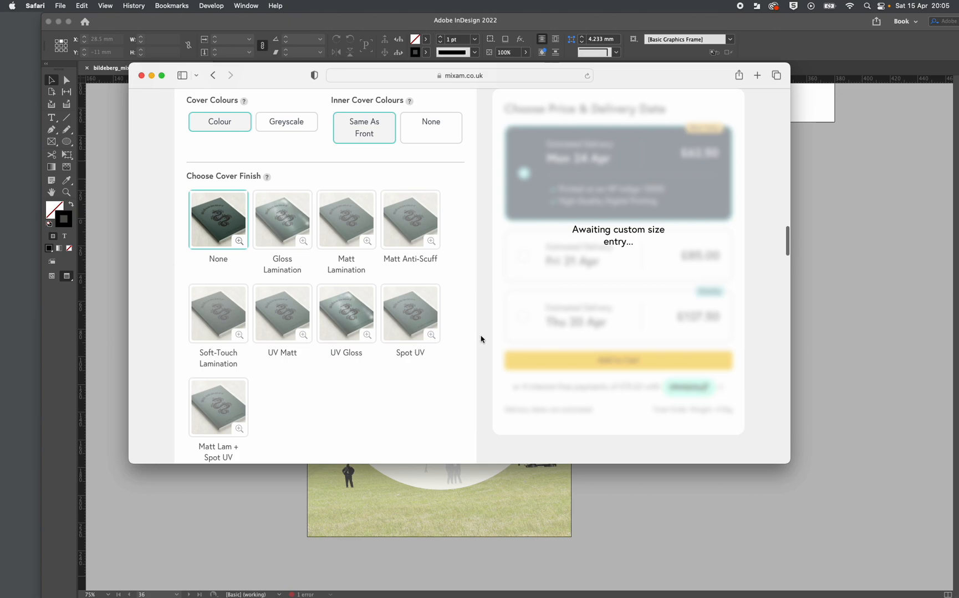
{"action": "mouse_move", "coordinate": [482, 280]}
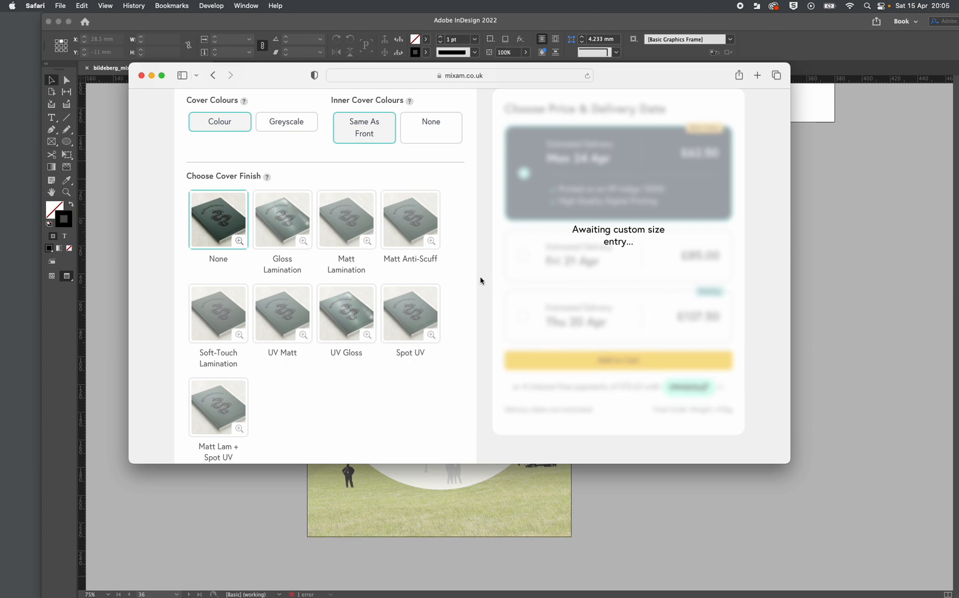
{"action": "scroll", "scroll_direction": "down", "scroll_amount": 3}
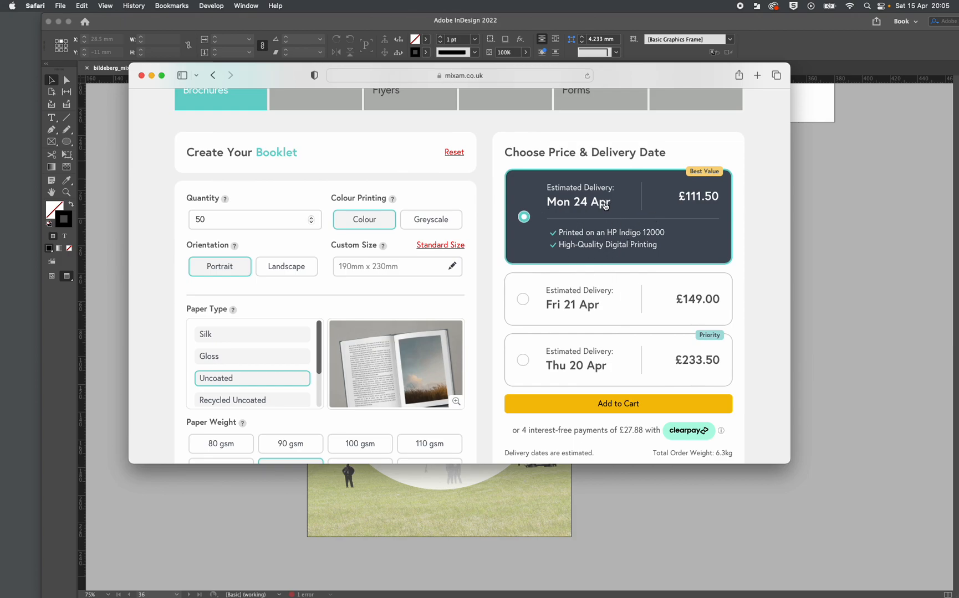
{"action": "scroll", "scroll_direction": "down", "scroll_amount": 3}
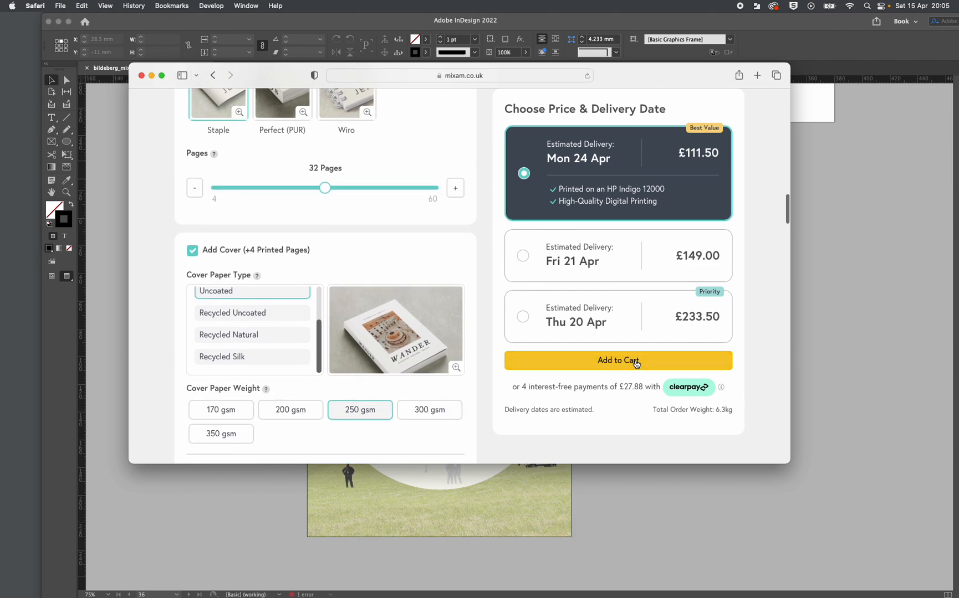
Add the £118.49 brochure quote to the cart and review it as pending order 1000933
{"action": "left_click", "coordinate": [617, 360]}
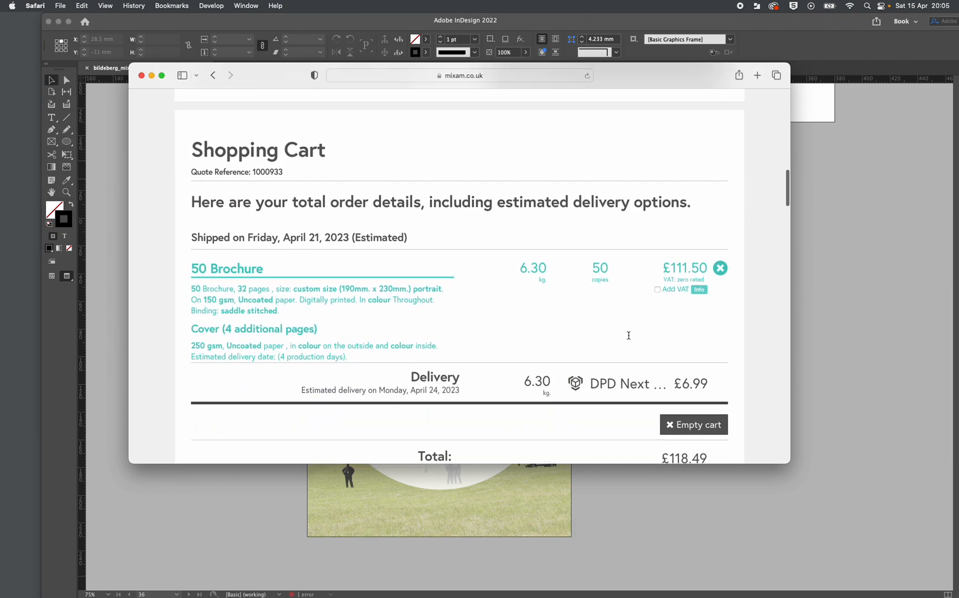
{"action": "scroll", "scroll_direction": "down", "scroll_amount": 3}
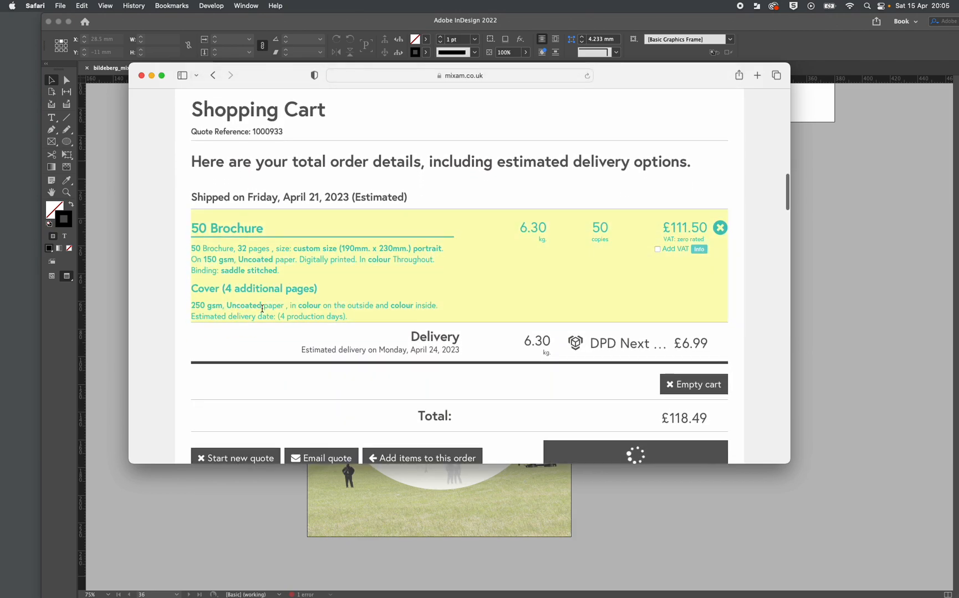
{"action": "scroll", "scroll_direction": "down", "scroll_amount": 3}
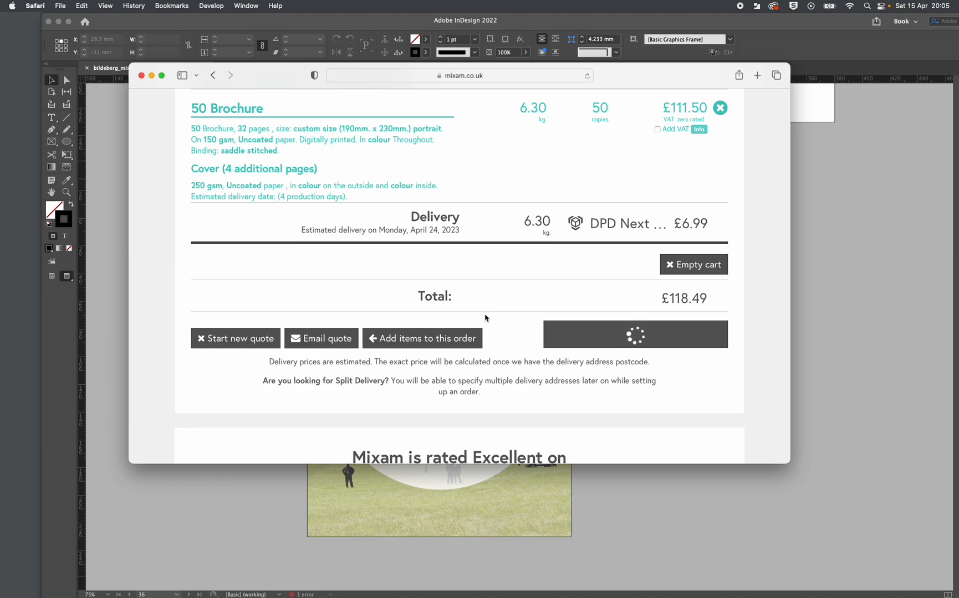
{"action": "scroll", "scroll_direction": "up", "scroll_amount": 3}
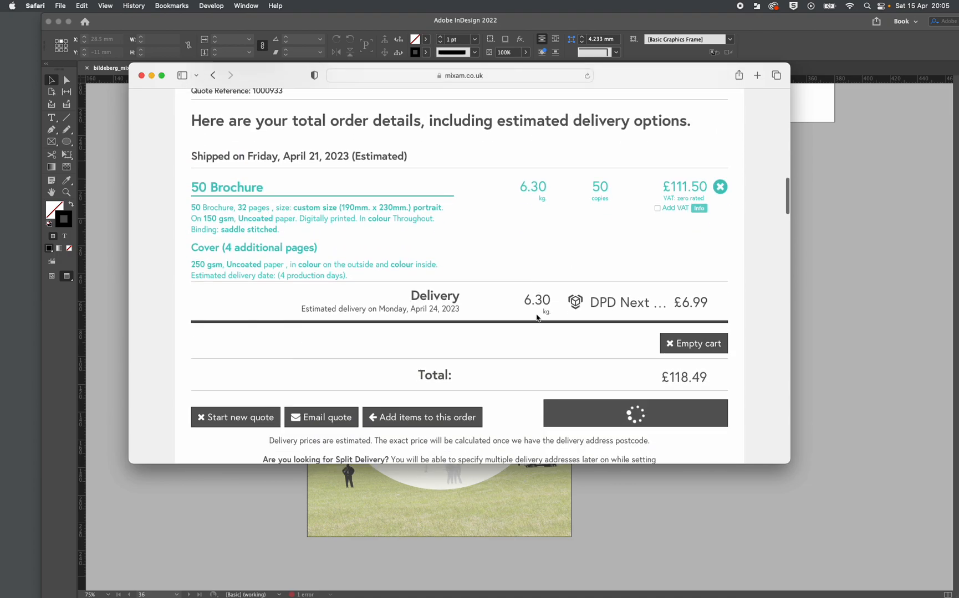
{"action": "scroll", "scroll_direction": "down", "scroll_amount": 3}
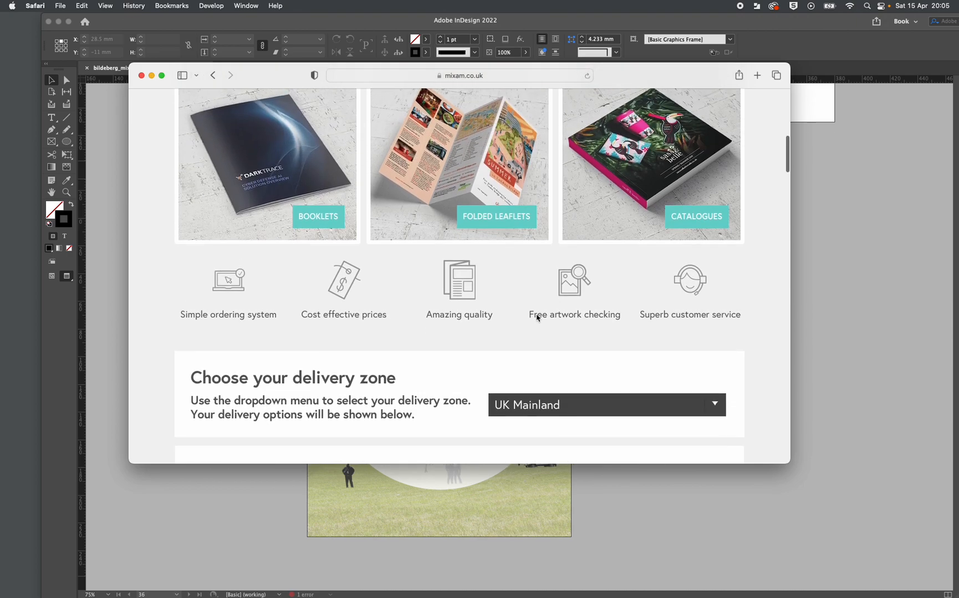
{"action": "scroll", "scroll_direction": "down", "scroll_amount": 3}
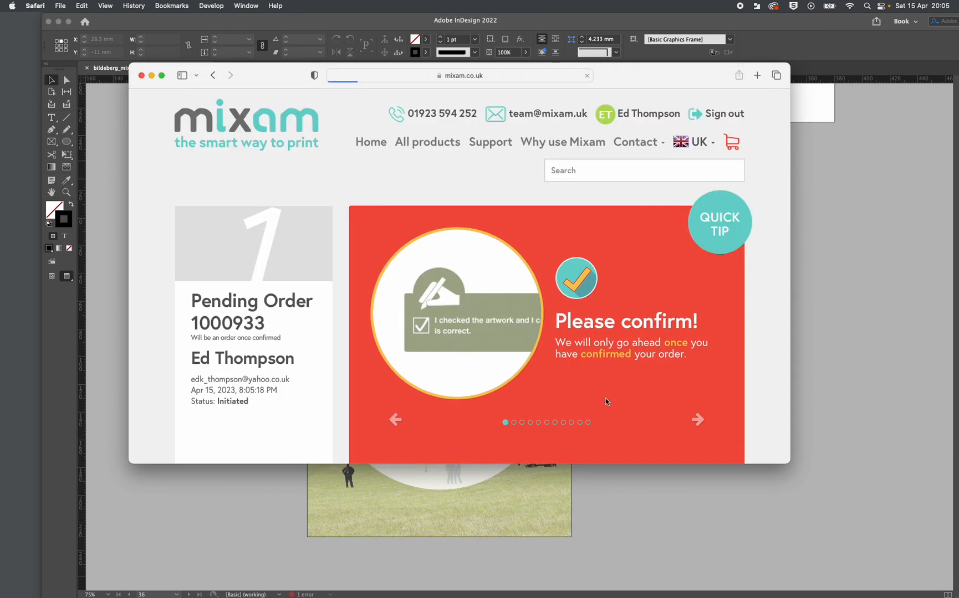
{"action": "scroll", "scroll_direction": "down", "scroll_amount": 3}
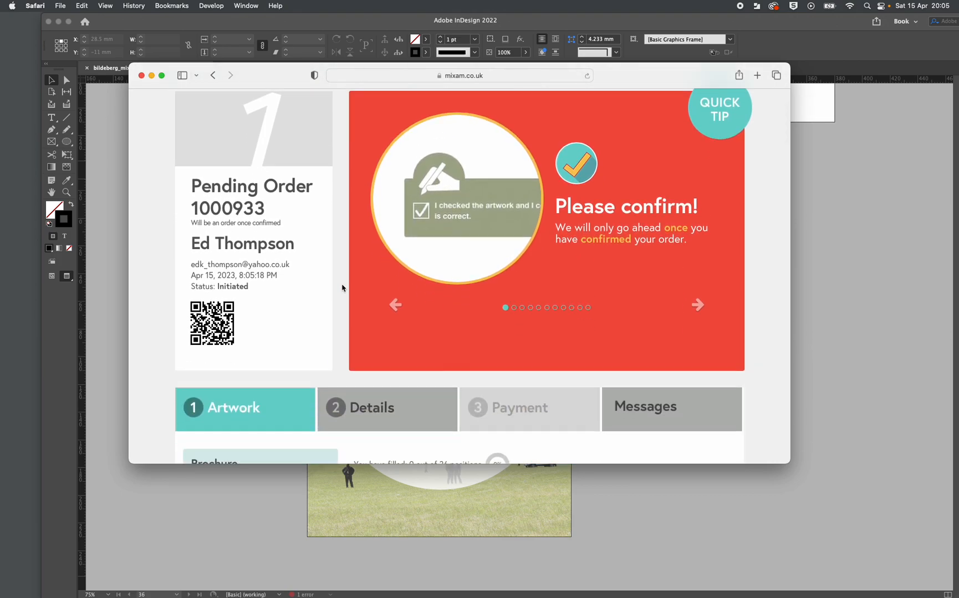
{"action": "scroll", "scroll_direction": "down", "scroll_amount": 3}
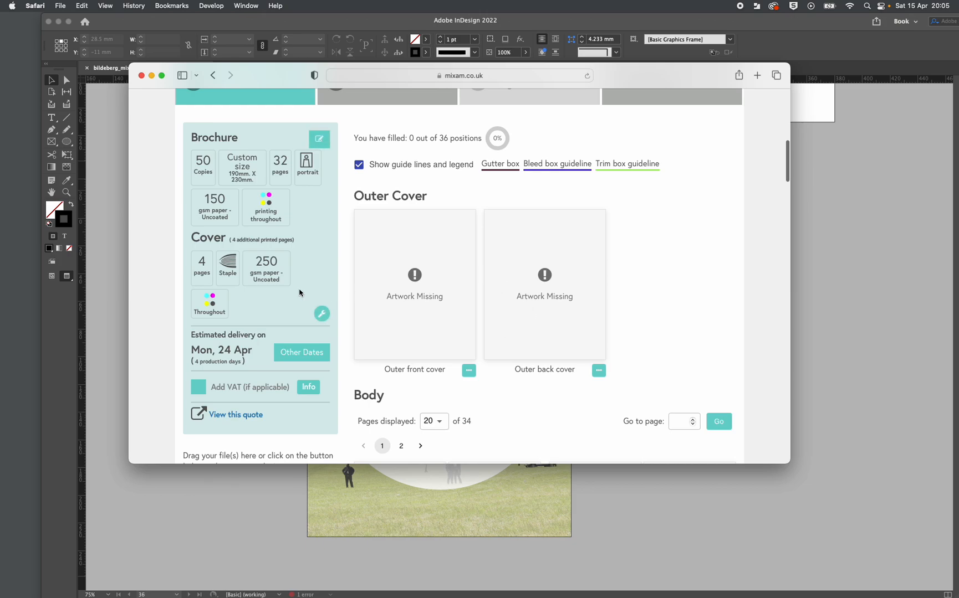
{"action": "scroll", "scroll_direction": "down", "scroll_amount": 3}
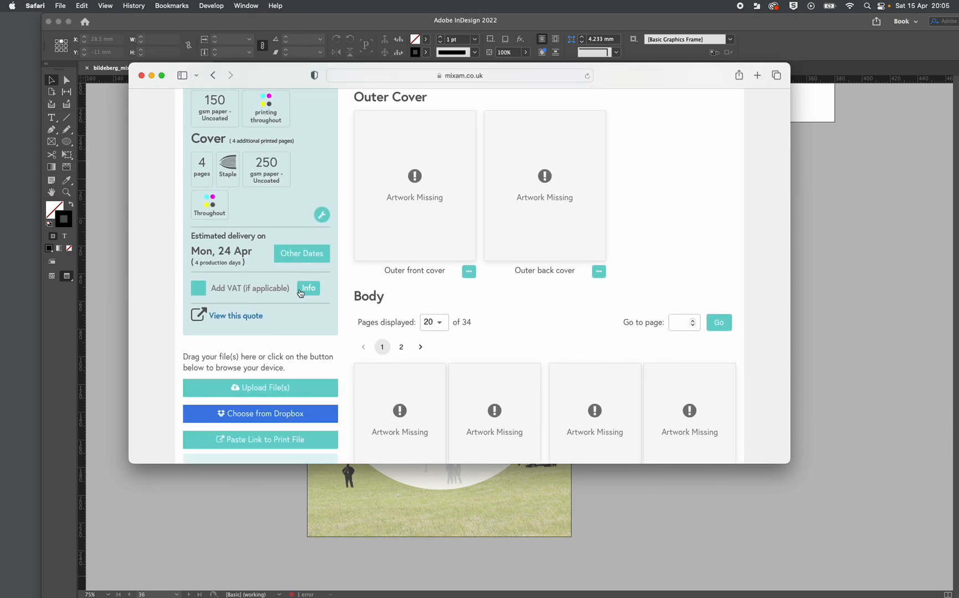
Upload bildeberg_mixam_final.pdf and watch it appear in the order's file list
{"action": "left_click", "coordinate": [260, 388]}
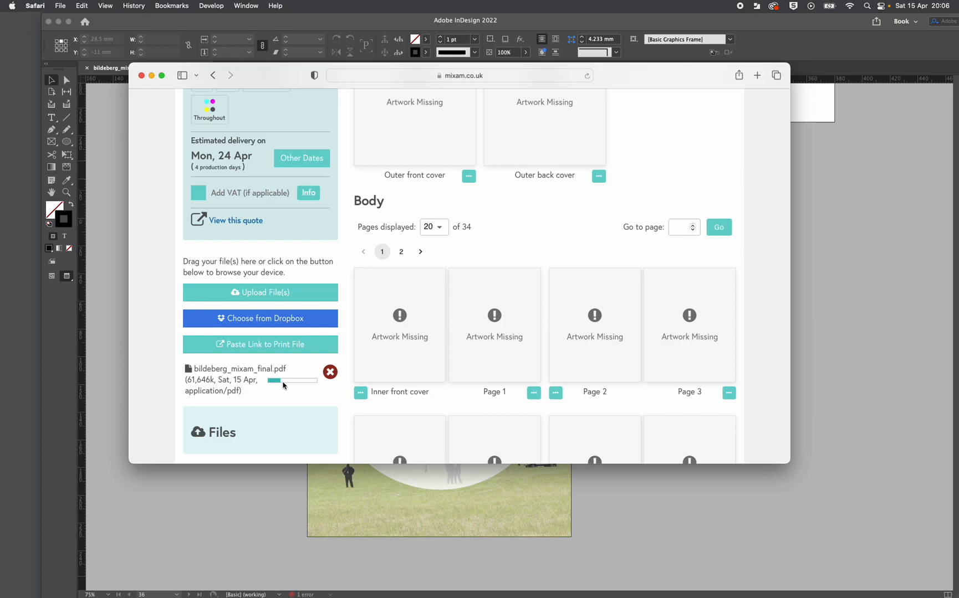
{"action": "mouse_move", "coordinate": [519, 235]}
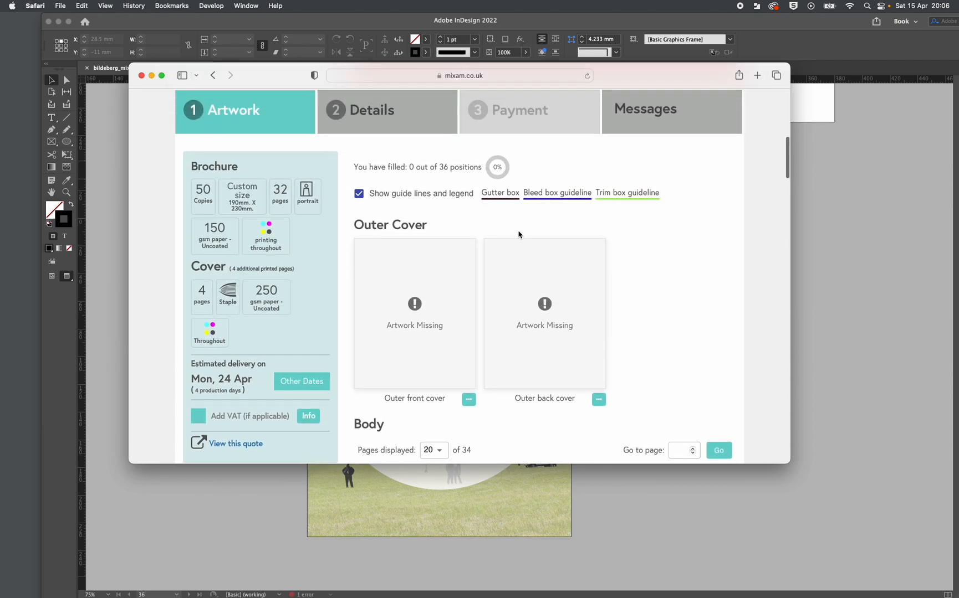
{"action": "scroll", "scroll_direction": "down", "scroll_amount": 3}
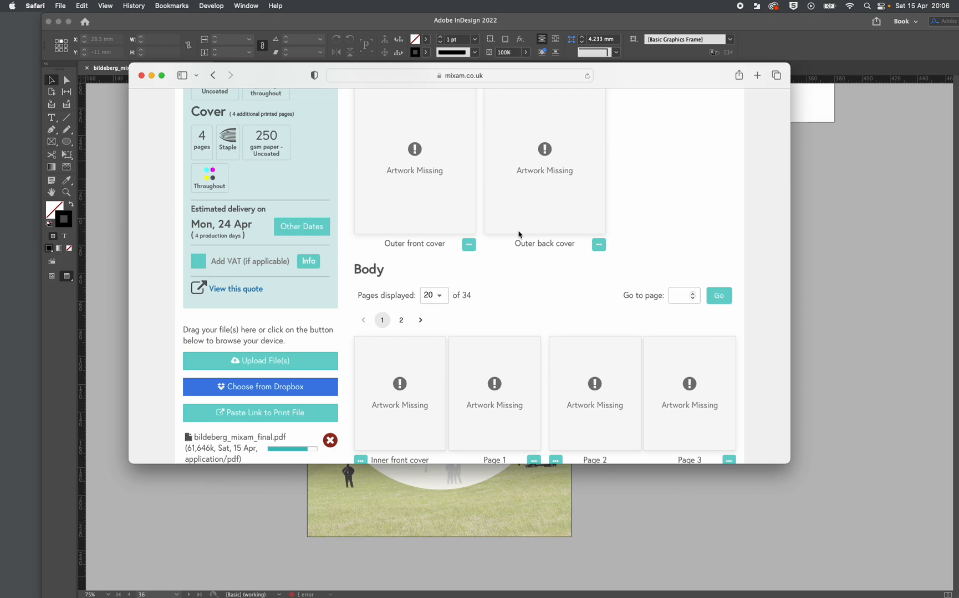
{"action": "mouse_move", "coordinate": [500, 254]}
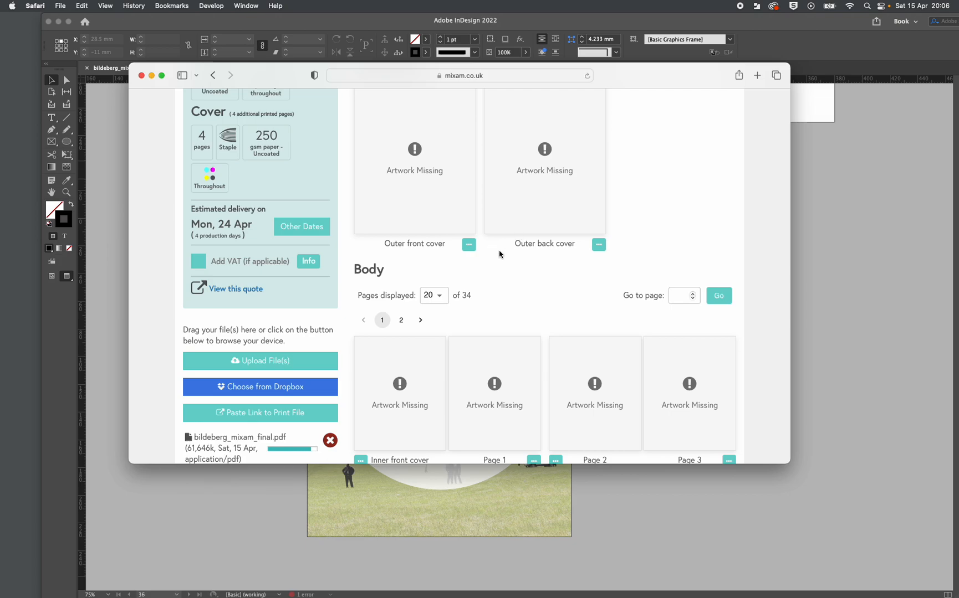
{"action": "mouse_move", "coordinate": [526, 299]}
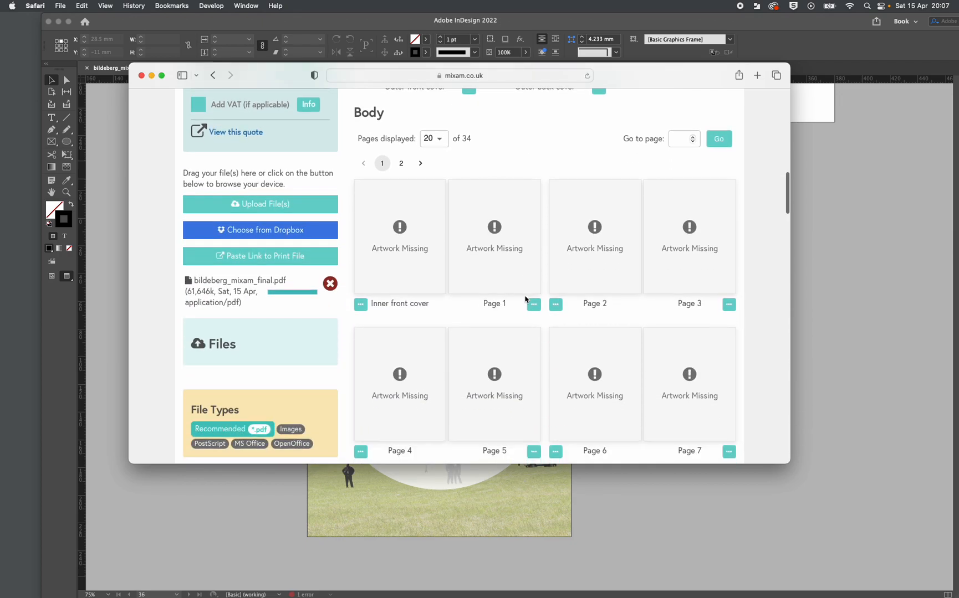
{"action": "scroll", "scroll_direction": "down", "scroll_amount": 3}
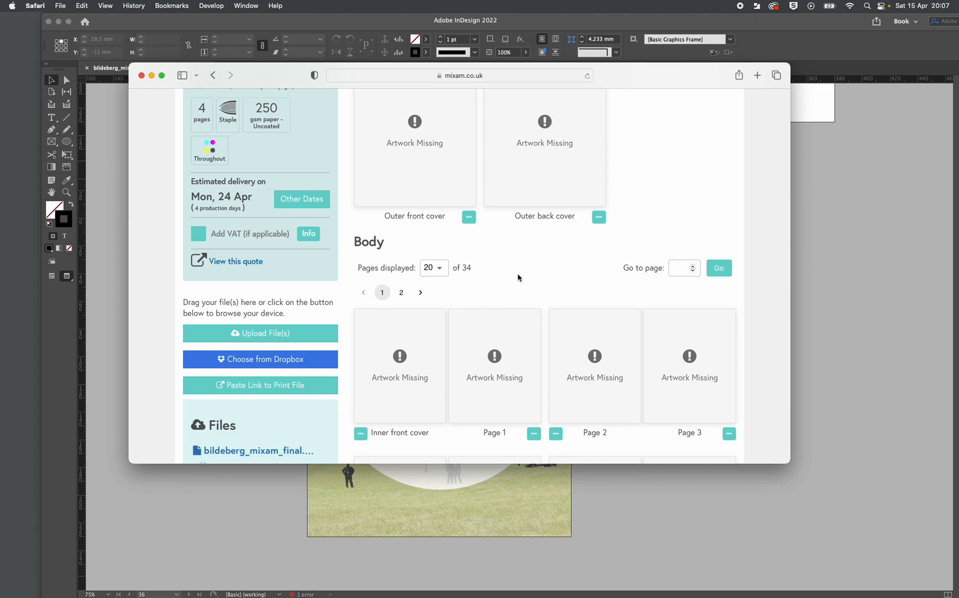
Scroll through the artwork positions while the uploaded PDF is processing
{"action": "scroll", "scroll_direction": "down", "scroll_amount": 3}
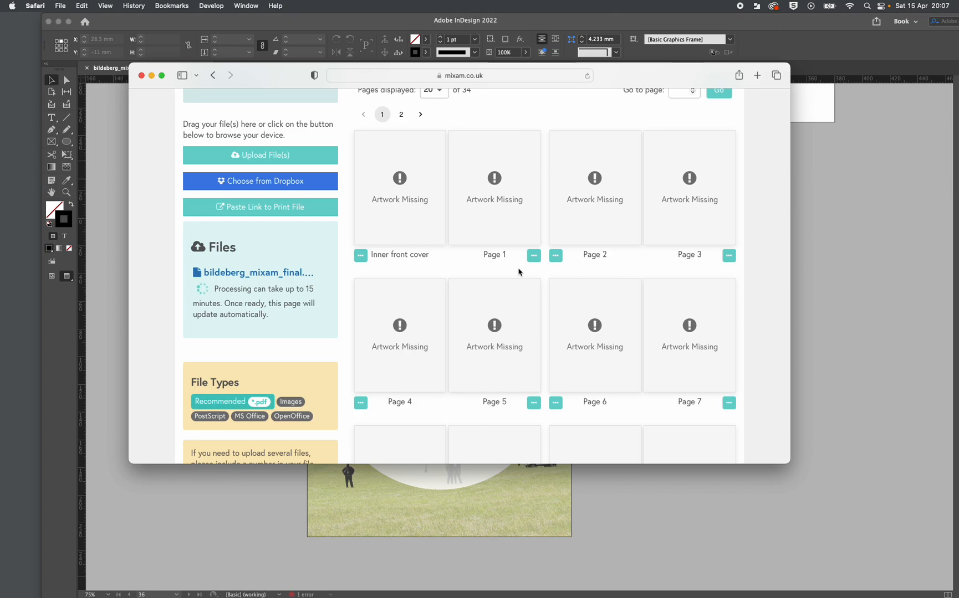
{"action": "mouse_move", "coordinate": [311, 292]}
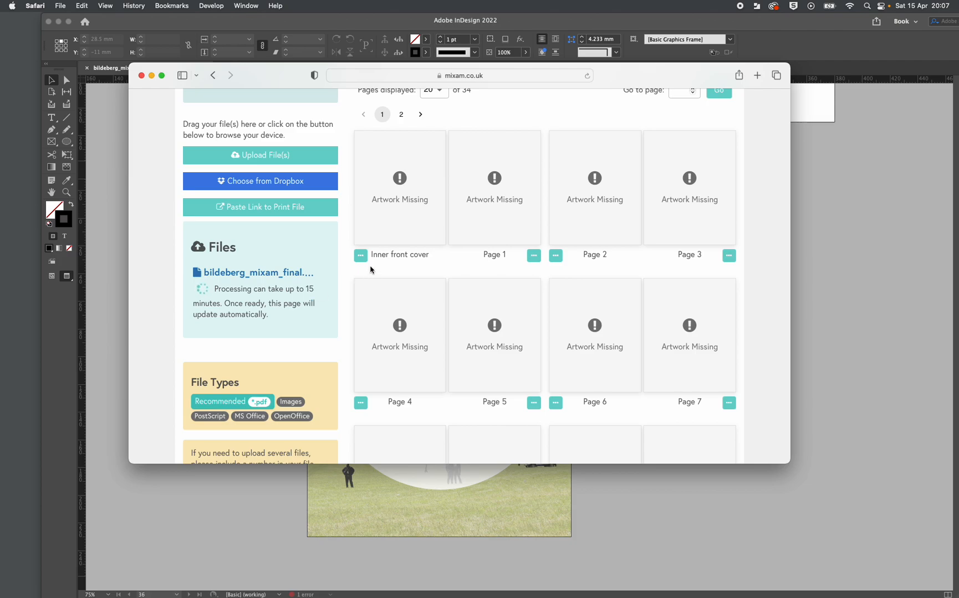
{"action": "mouse_move", "coordinate": [357, 274]}
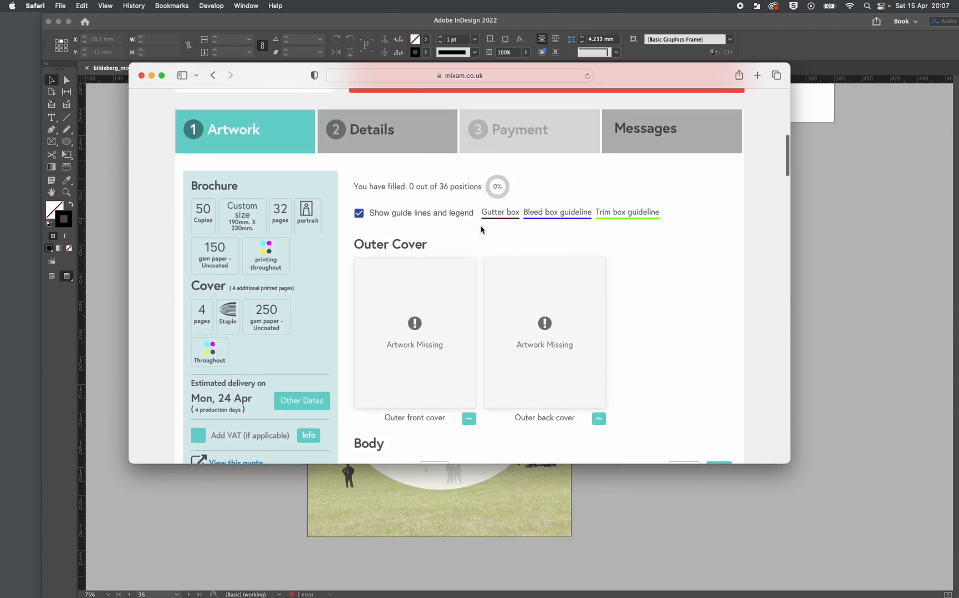
{"action": "scroll", "scroll_direction": "down", "scroll_amount": 3}
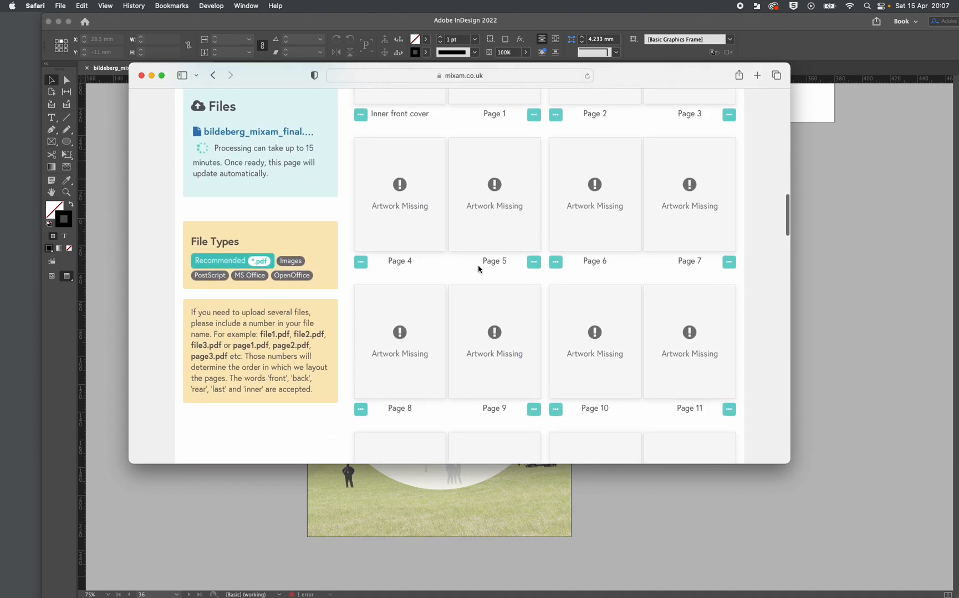
{"action": "mouse_move", "coordinate": [433, 272]}
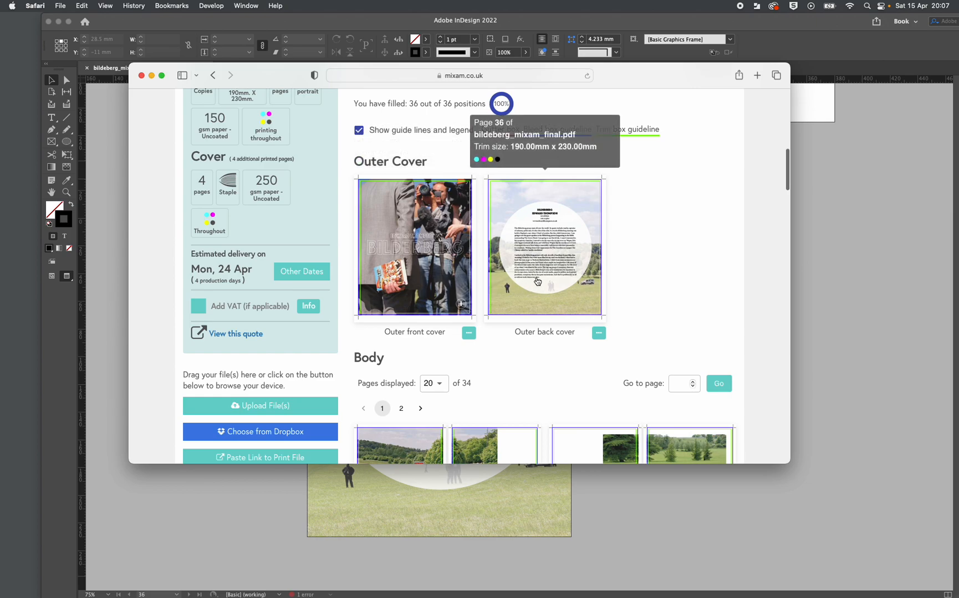
{"action": "scroll", "scroll_direction": "down", "scroll_amount": 3}
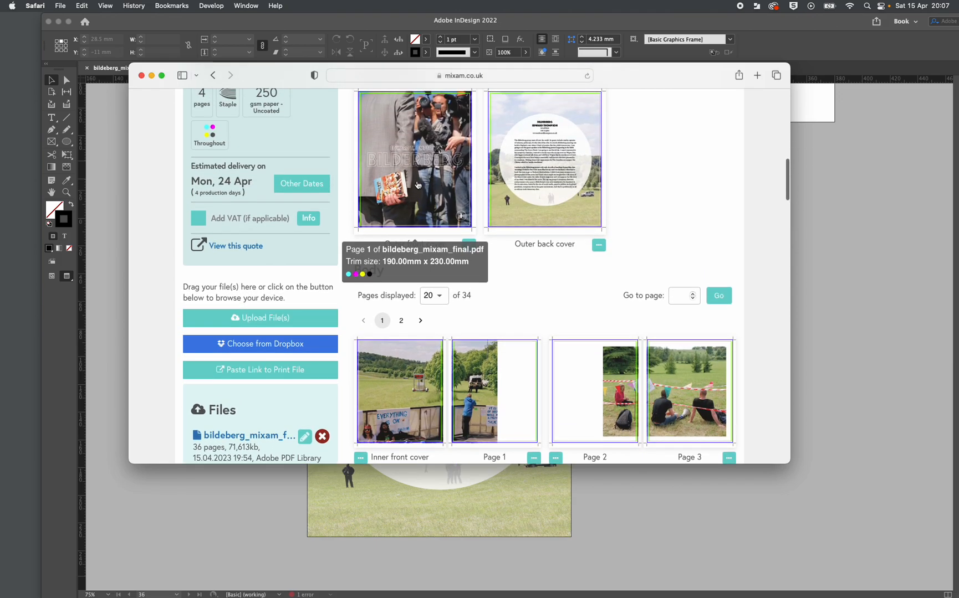
{"action": "mouse_move", "coordinate": [426, 372]}
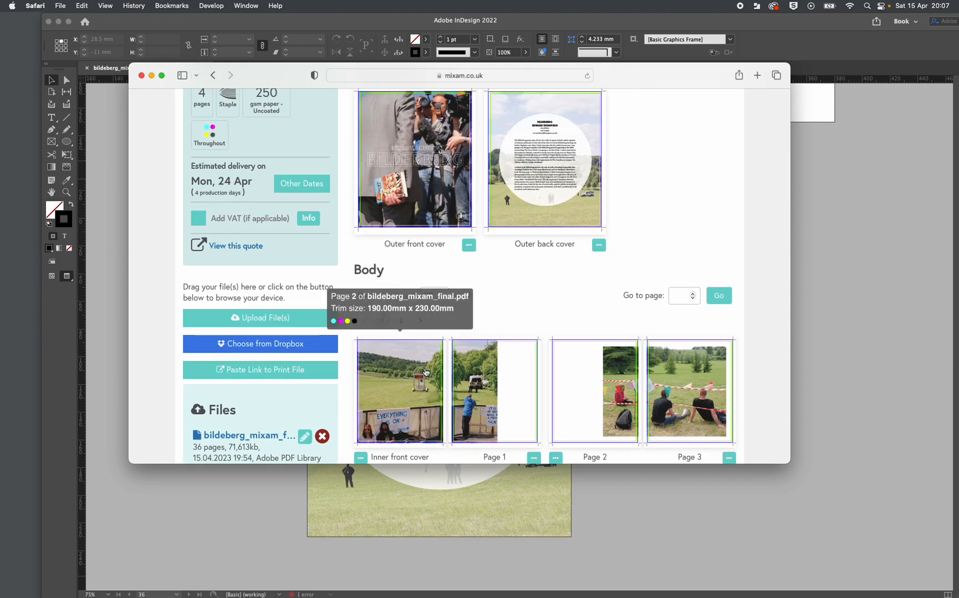
{"action": "scroll", "scroll_direction": "down", "scroll_amount": 3}
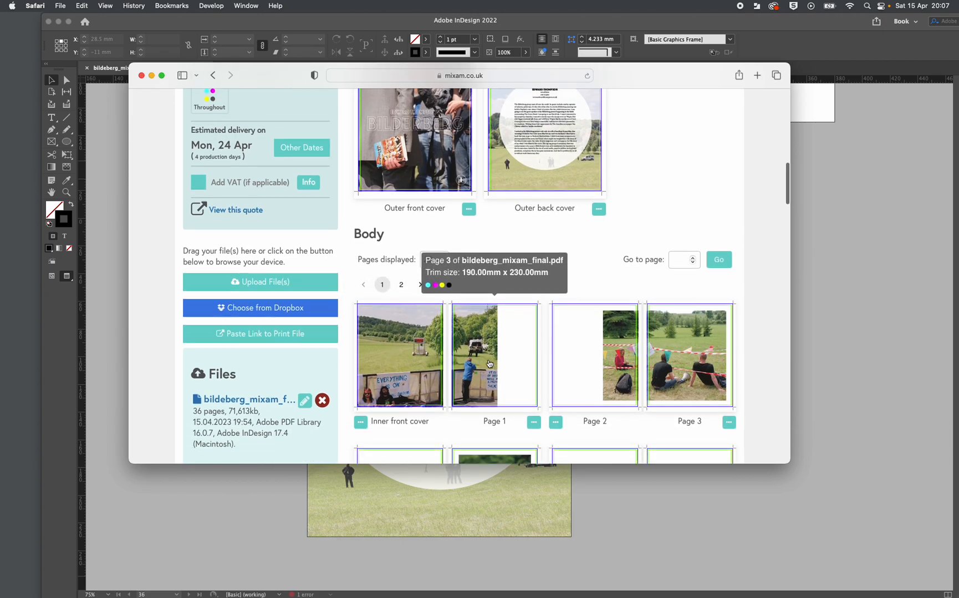
{"action": "scroll", "scroll_direction": "down", "scroll_amount": 3}
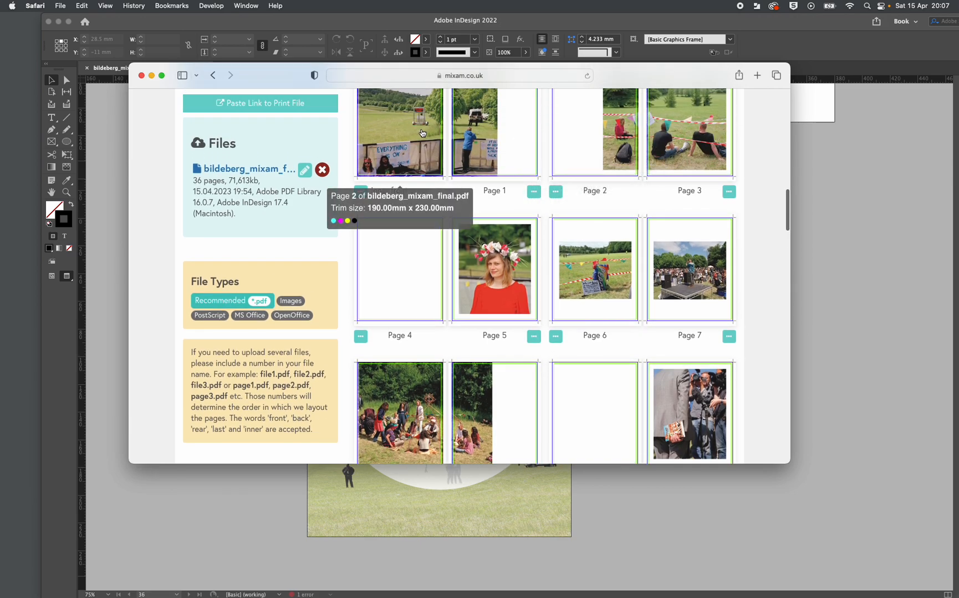
{"action": "left_click", "coordinate": [399, 133]}
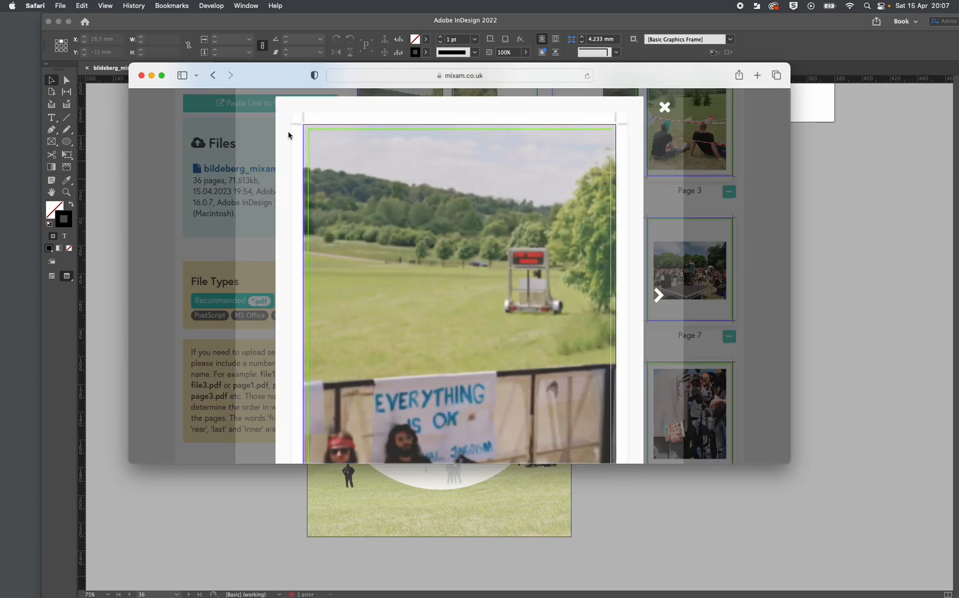
{"action": "scroll", "scroll_direction": "down", "scroll_amount": 3}
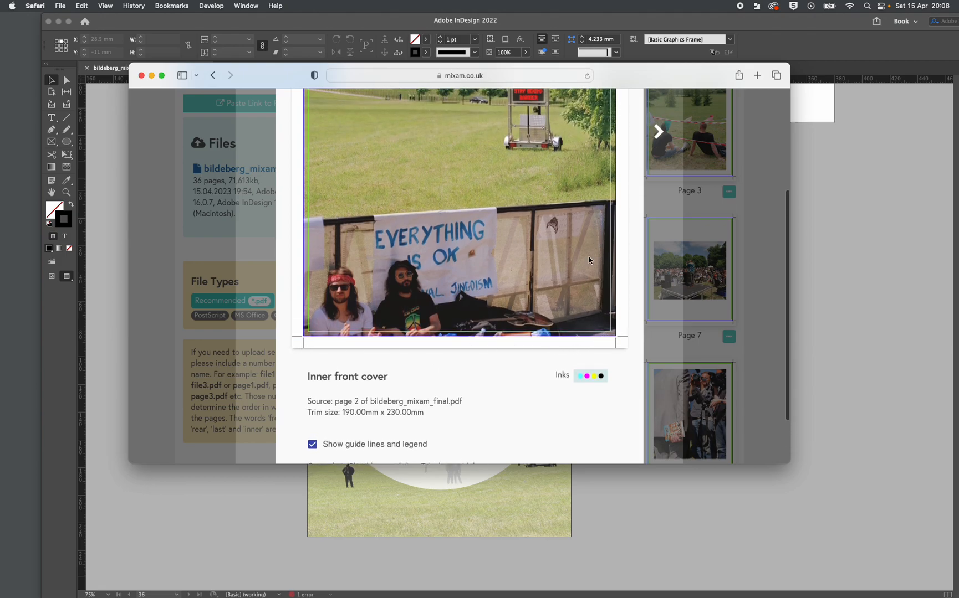
{"action": "mouse_move", "coordinate": [357, 338]}
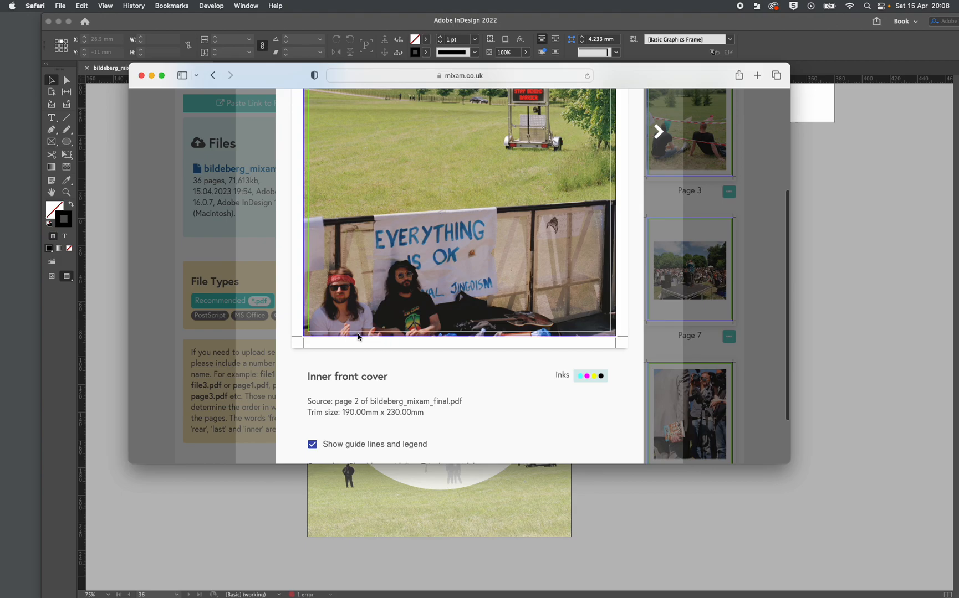
{"action": "mouse_move", "coordinate": [348, 335]}
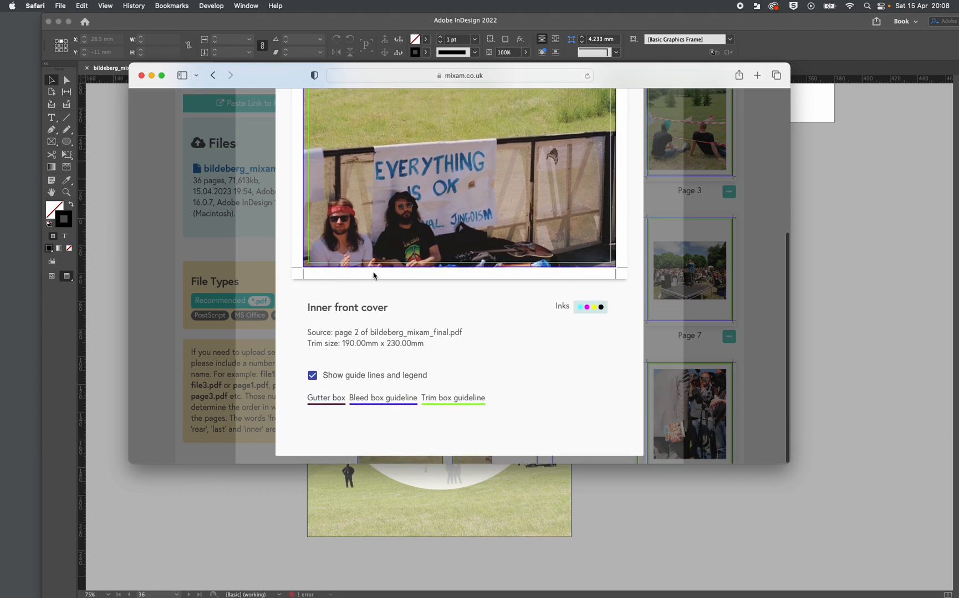
{"action": "mouse_move", "coordinate": [389, 285]}
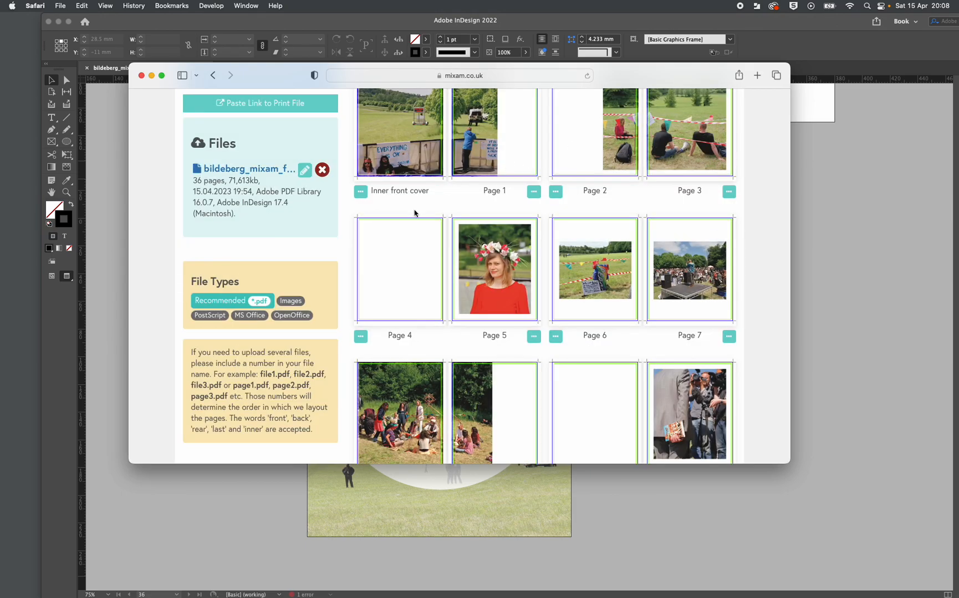
Preview body page 8, then jump to page 17 of 32 in the lightbox
{"action": "scroll", "scroll_direction": "down", "scroll_amount": 3}
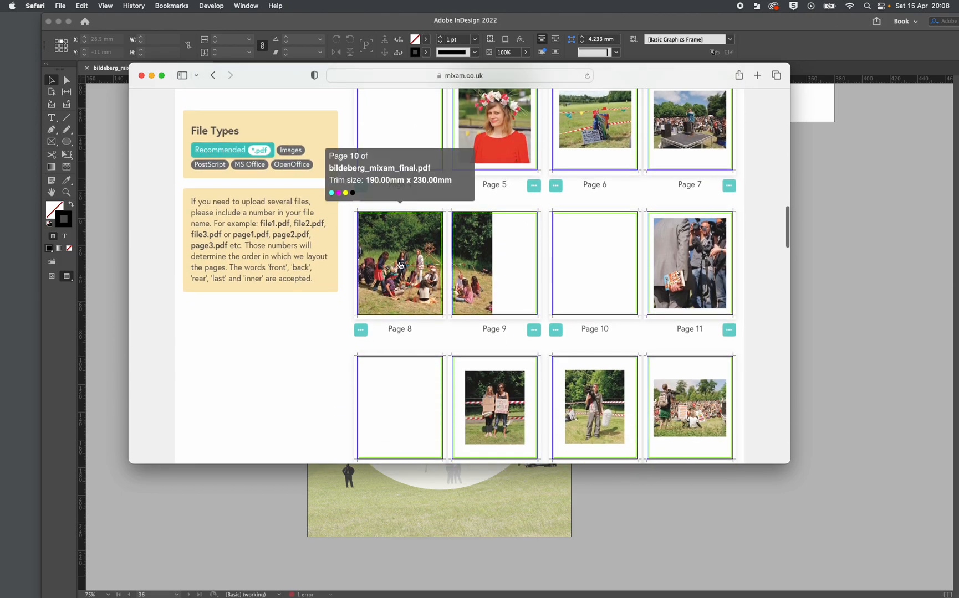
{"action": "left_click", "coordinate": [399, 262]}
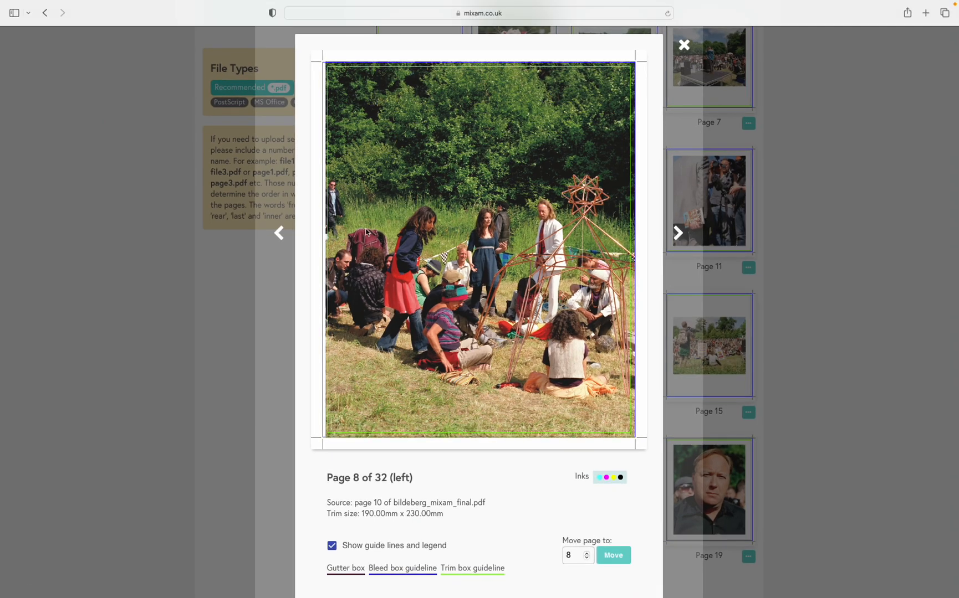
{"action": "mouse_move", "coordinate": [327, 210]}
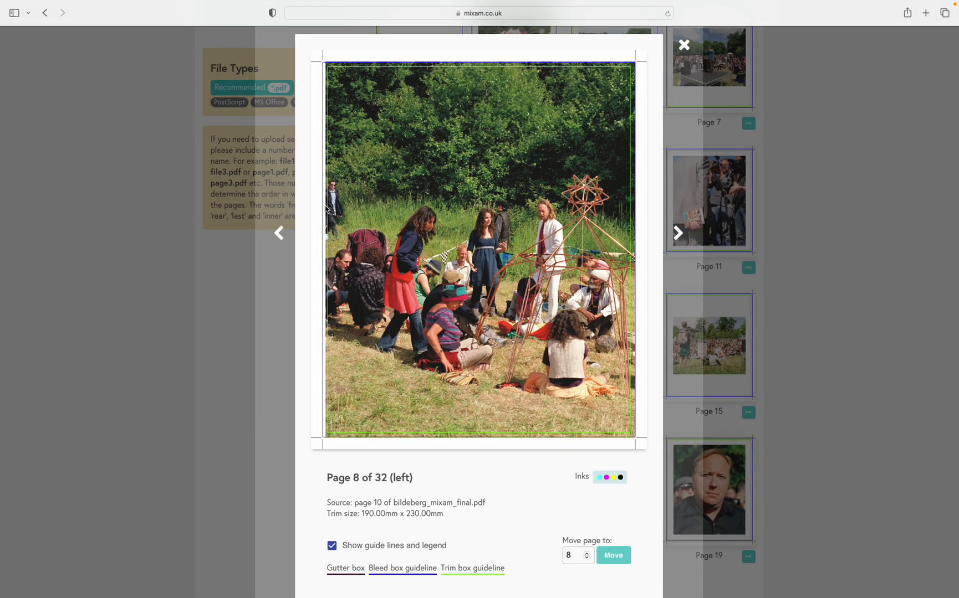
{"action": "mouse_move", "coordinate": [331, 197]}
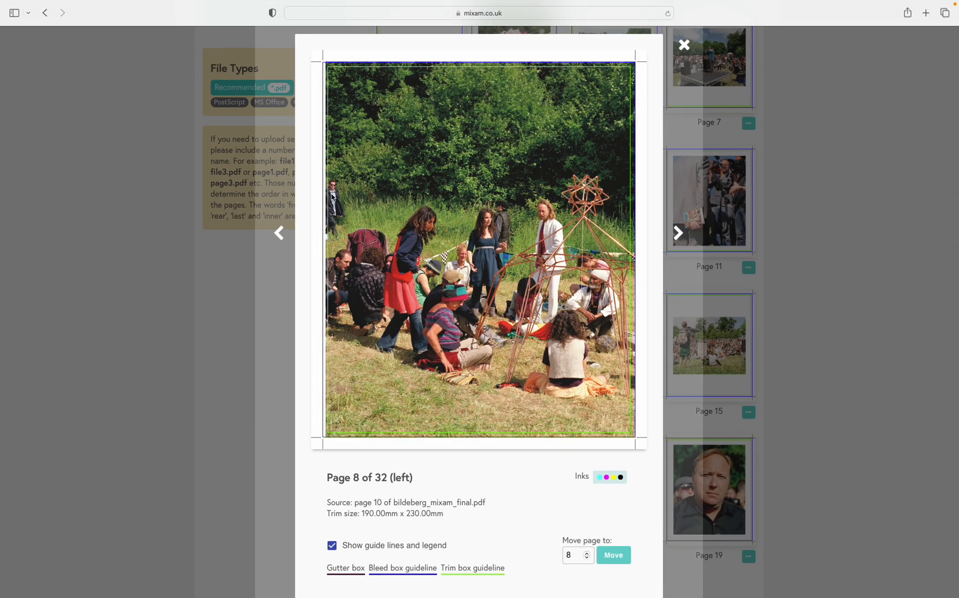
{"action": "mouse_move", "coordinate": [387, 253]}
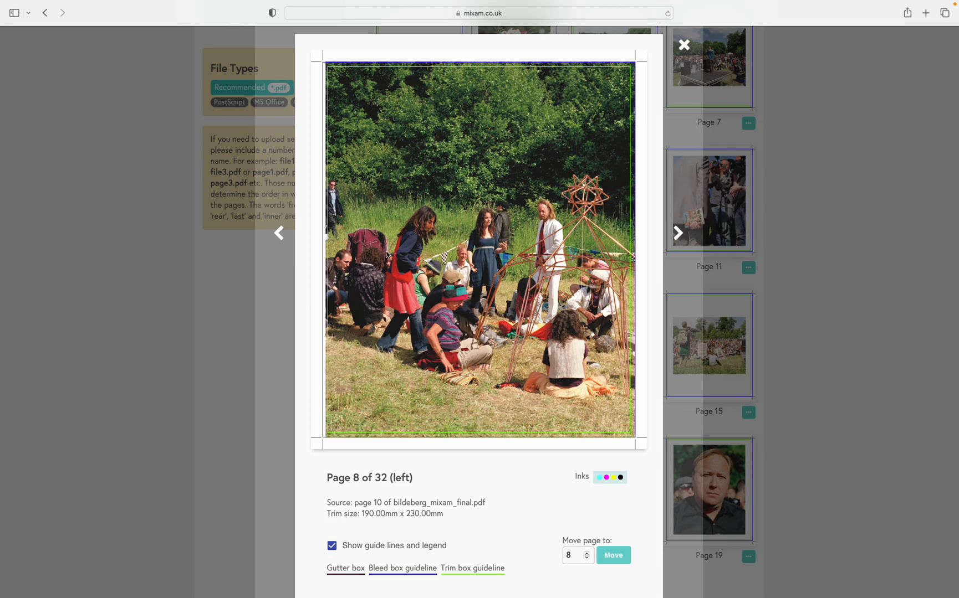
{"action": "left_click", "coordinate": [684, 44]}
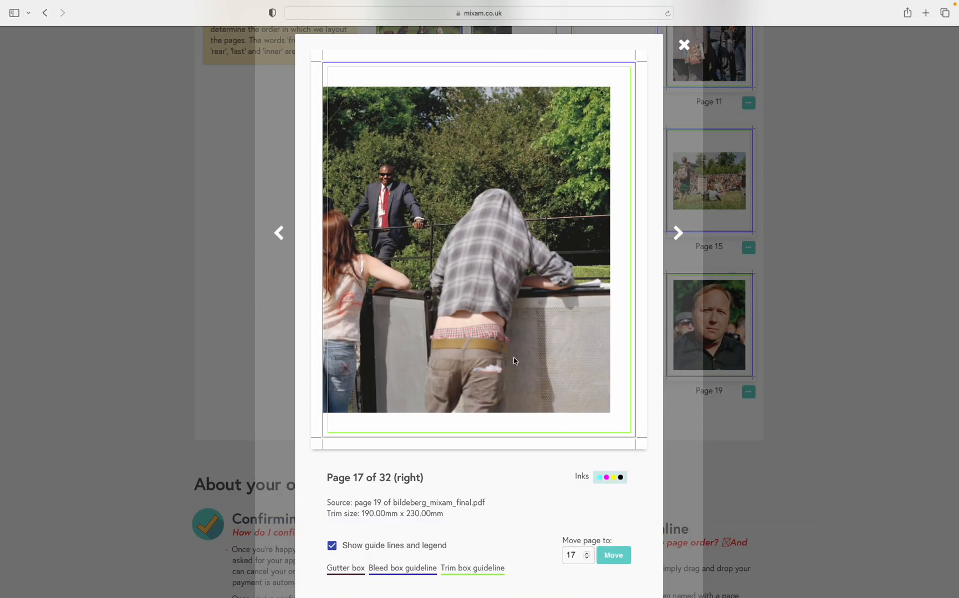
{"action": "mouse_move", "coordinate": [684, 44]}
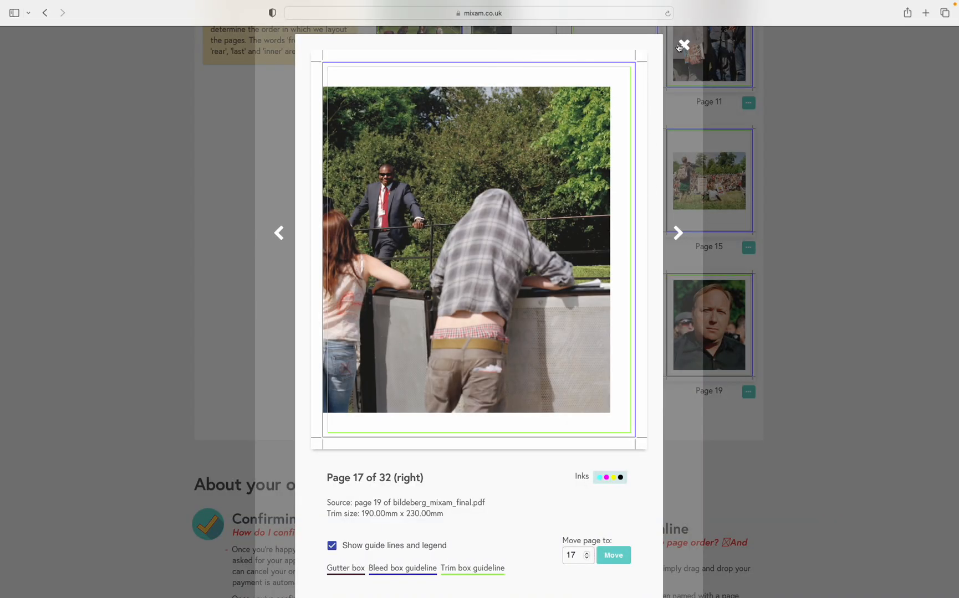
Close the page preview and scroll the pending order showing 36 of 36 positions filled
{"action": "left_click", "coordinate": [682, 45]}
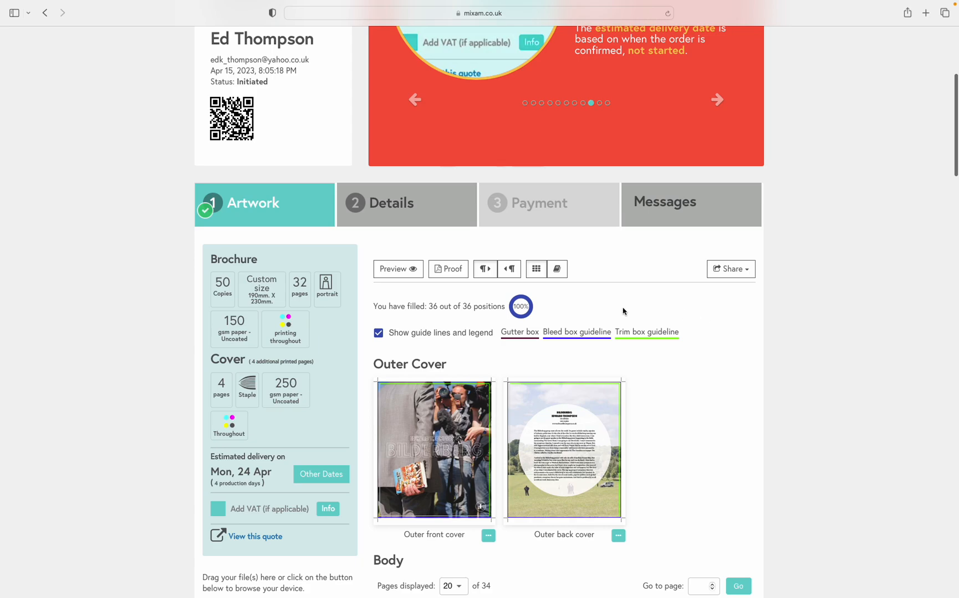
{"action": "scroll", "scroll_direction": "down", "scroll_amount": 3}
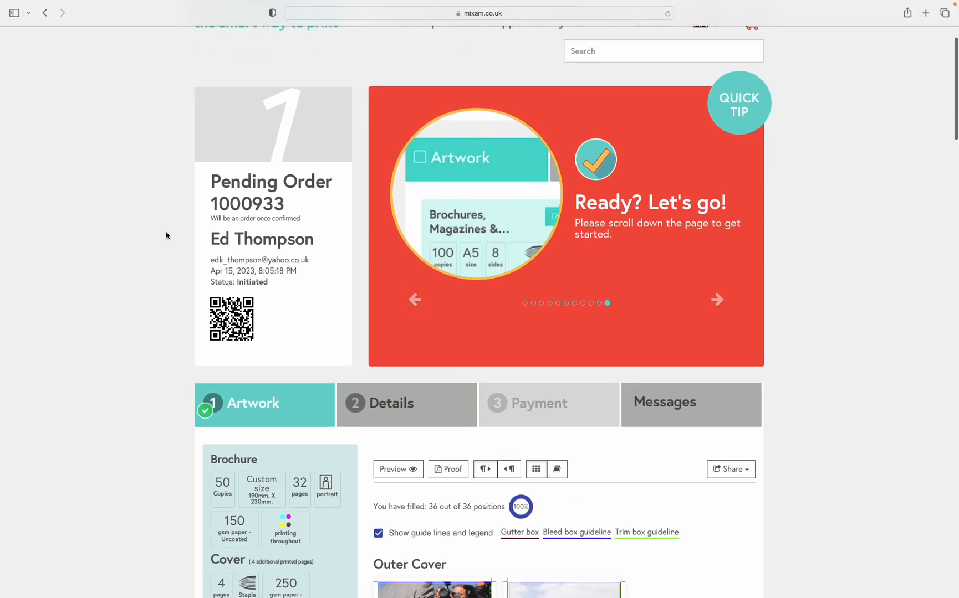
{"action": "scroll", "scroll_direction": "down", "scroll_amount": 3}
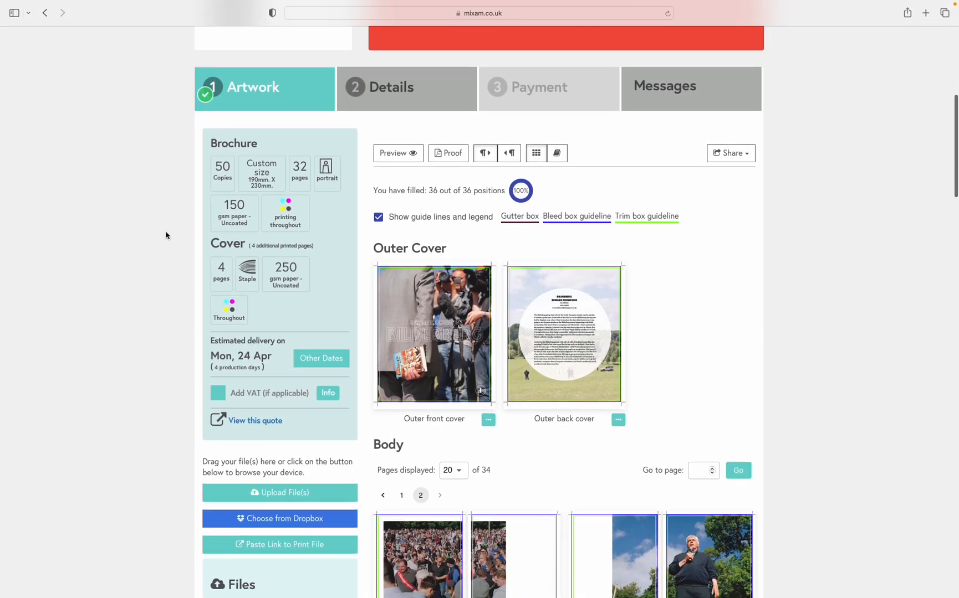